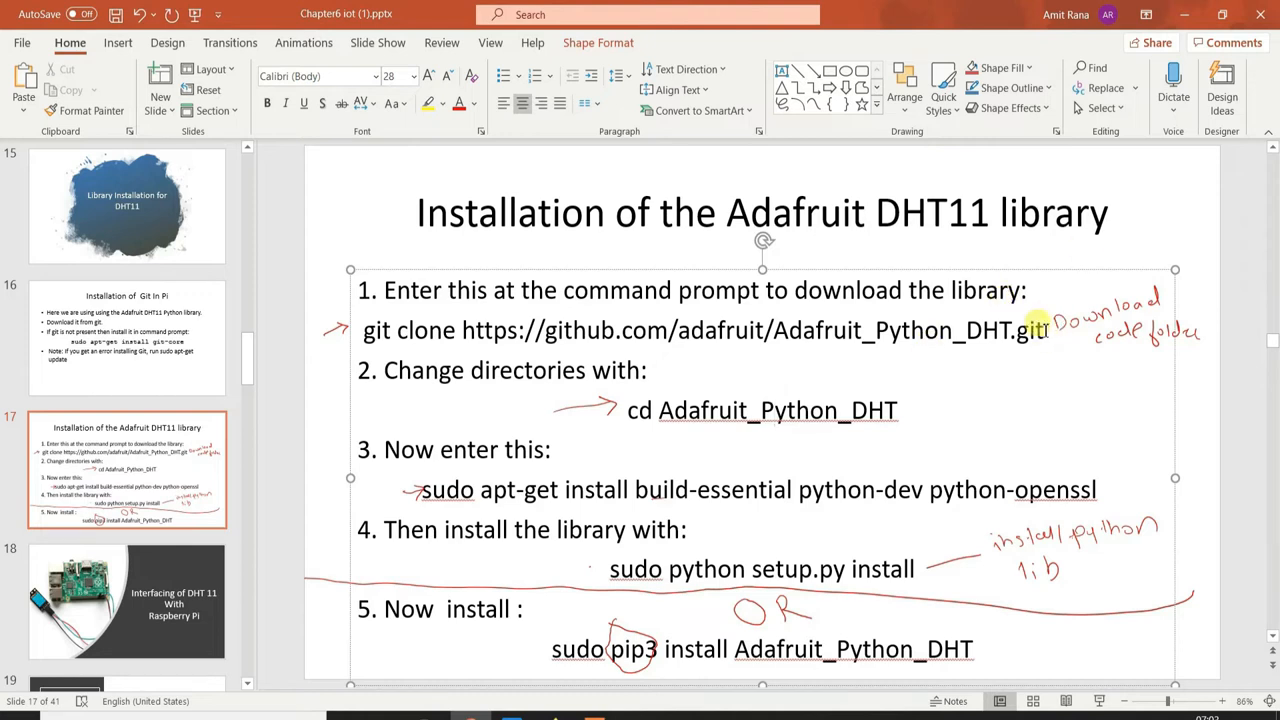
Select and copy the git clone Adafruit_Python_DHT command from slide 17
triple_click(700, 330)
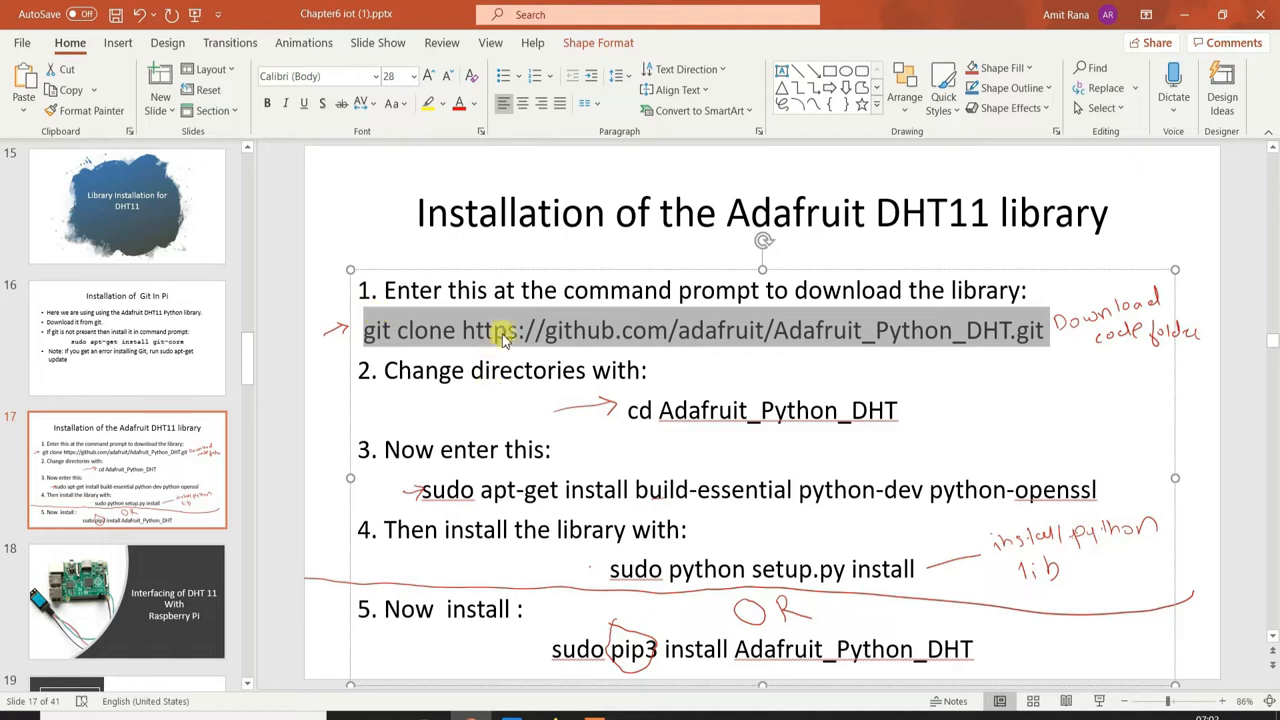
right_click(500, 330)
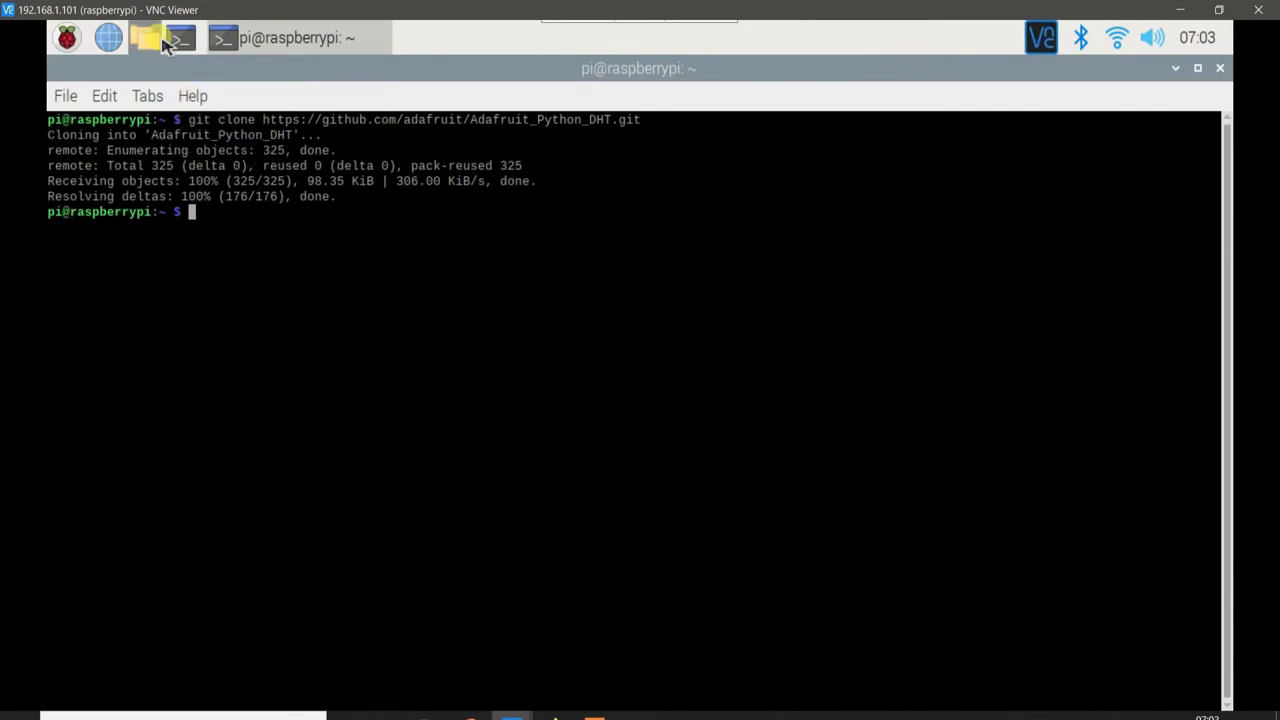
Check the cloned folder in the home folder, then enter cd Adafruit_Python_DHT in the terminal
click(146, 36)
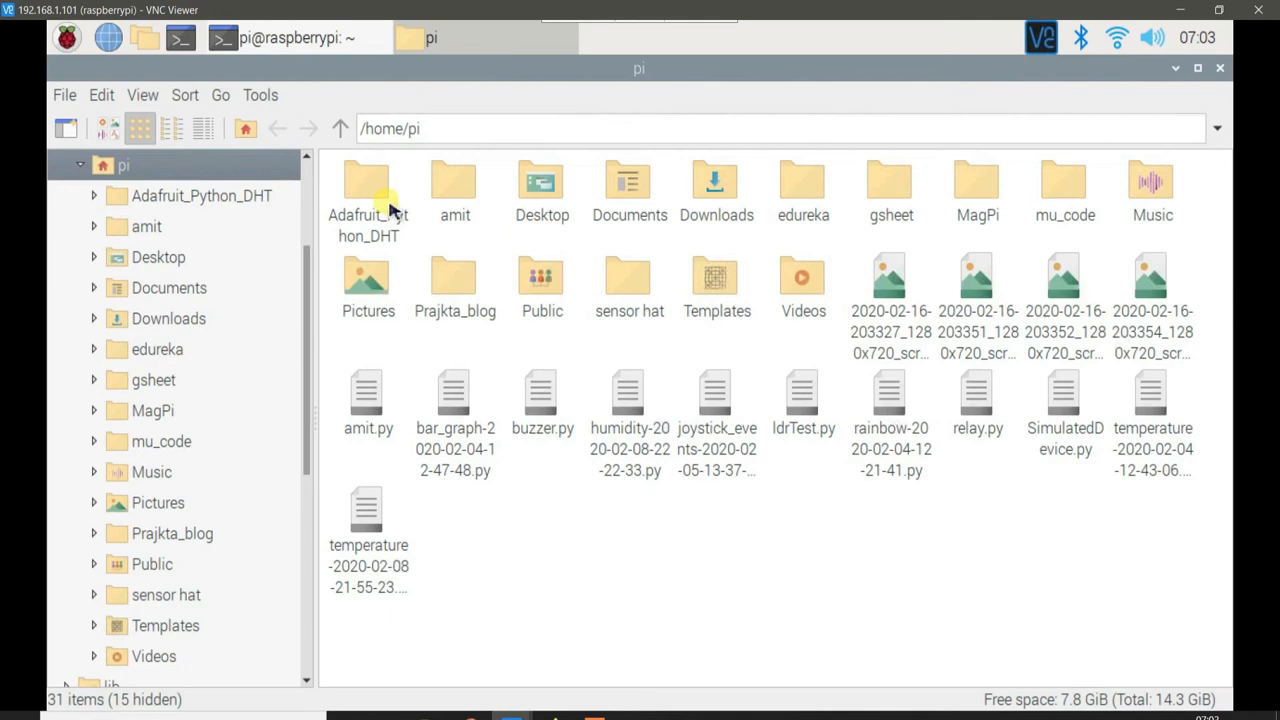
mouse_move(368, 190)
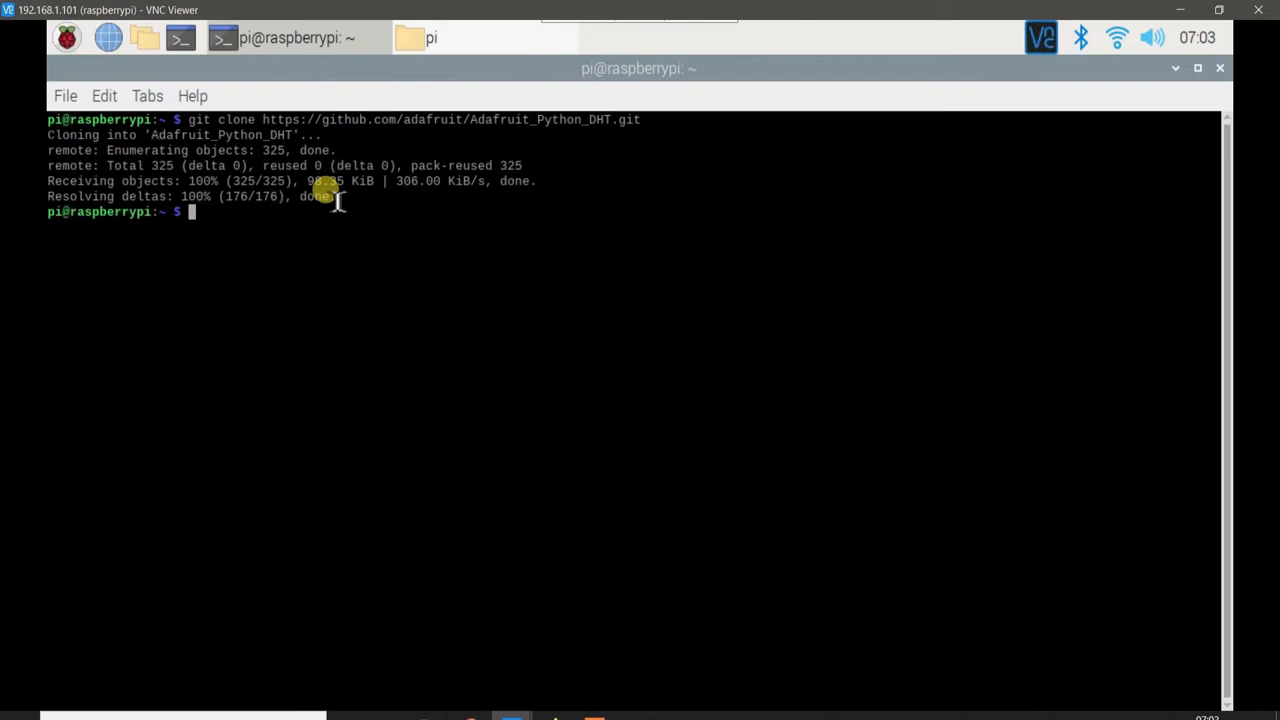
text(cd A)
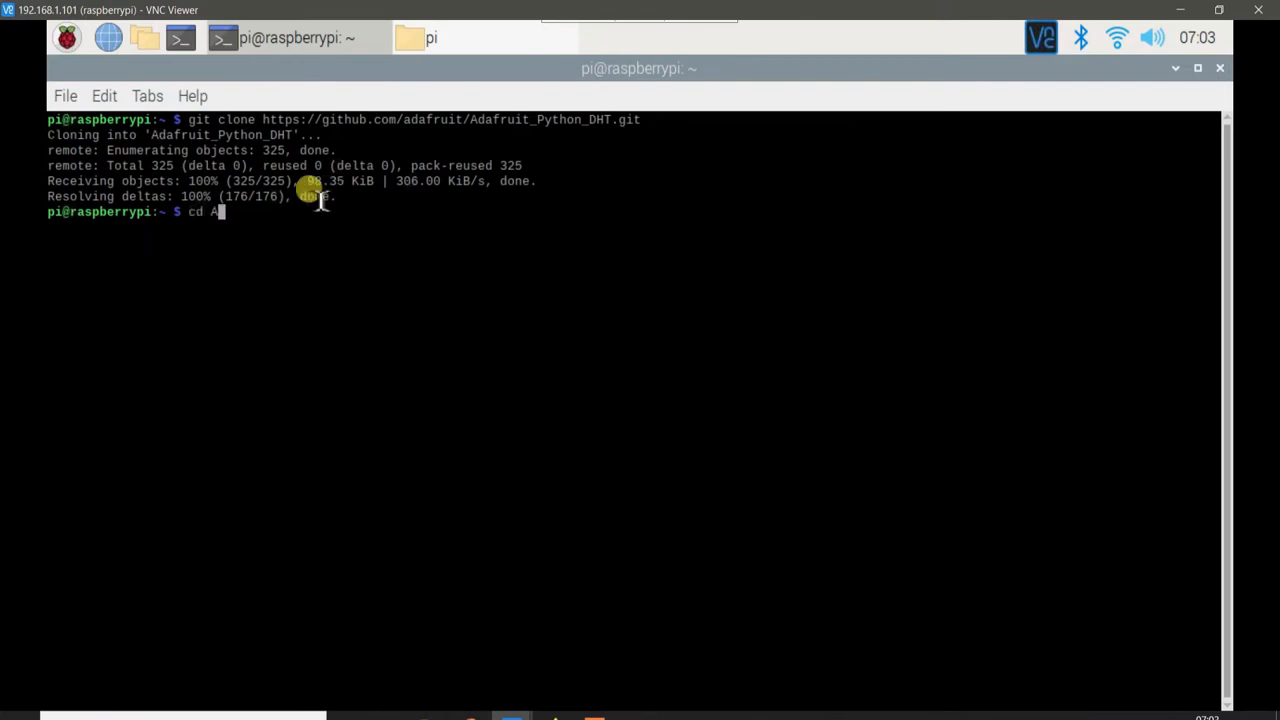
text(dafruit_)
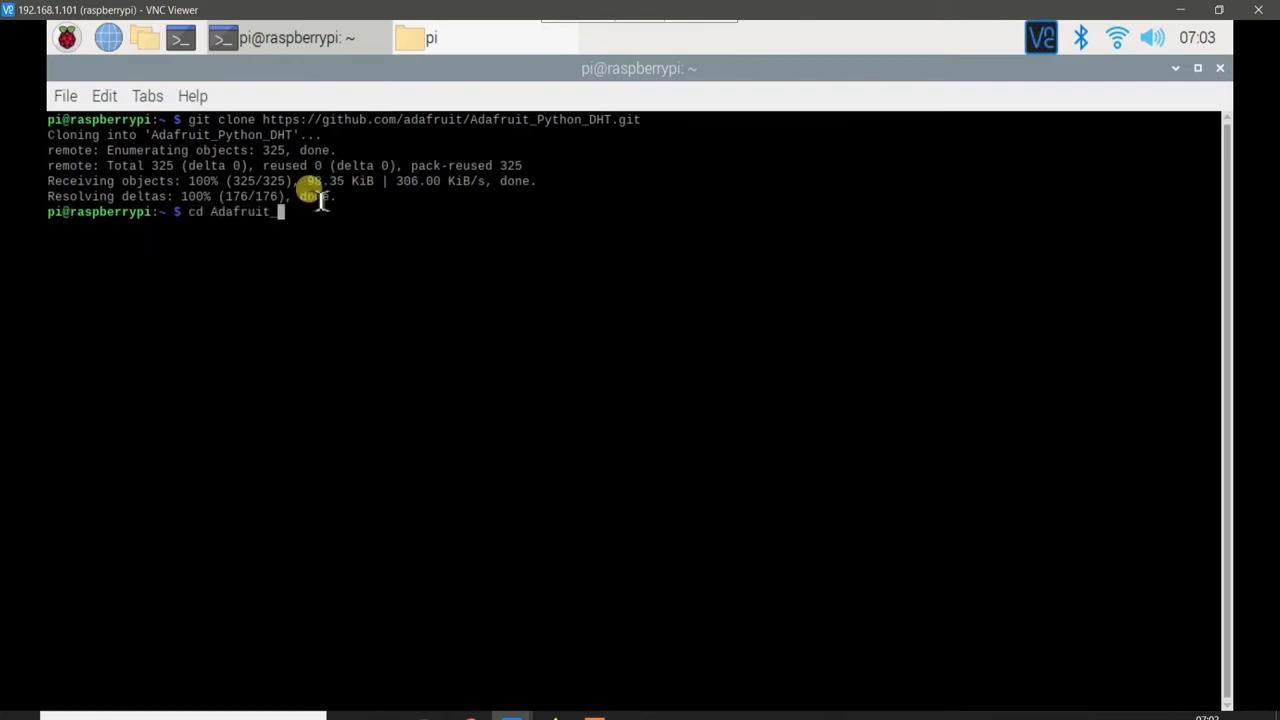
text(Python_DHT)
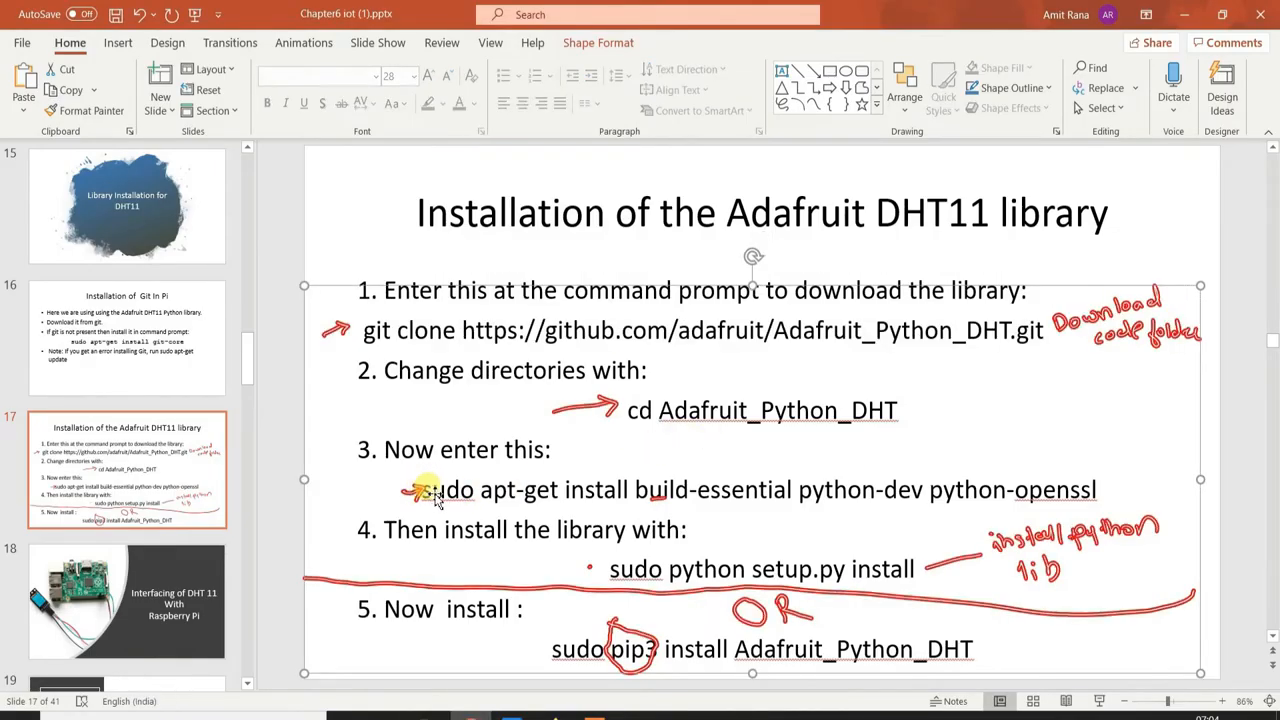
Select the sudo apt-get install build-essential command line on the slide
double_click(448, 488)
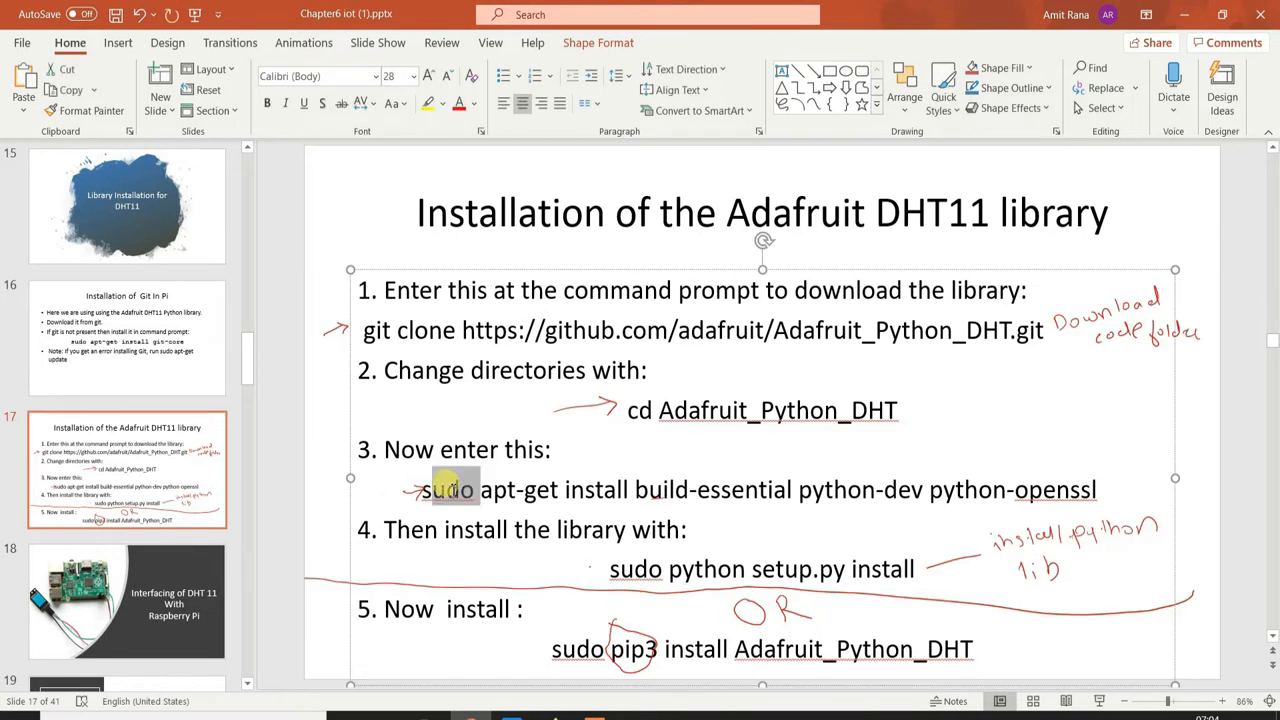
drag(444, 490, 630, 490)
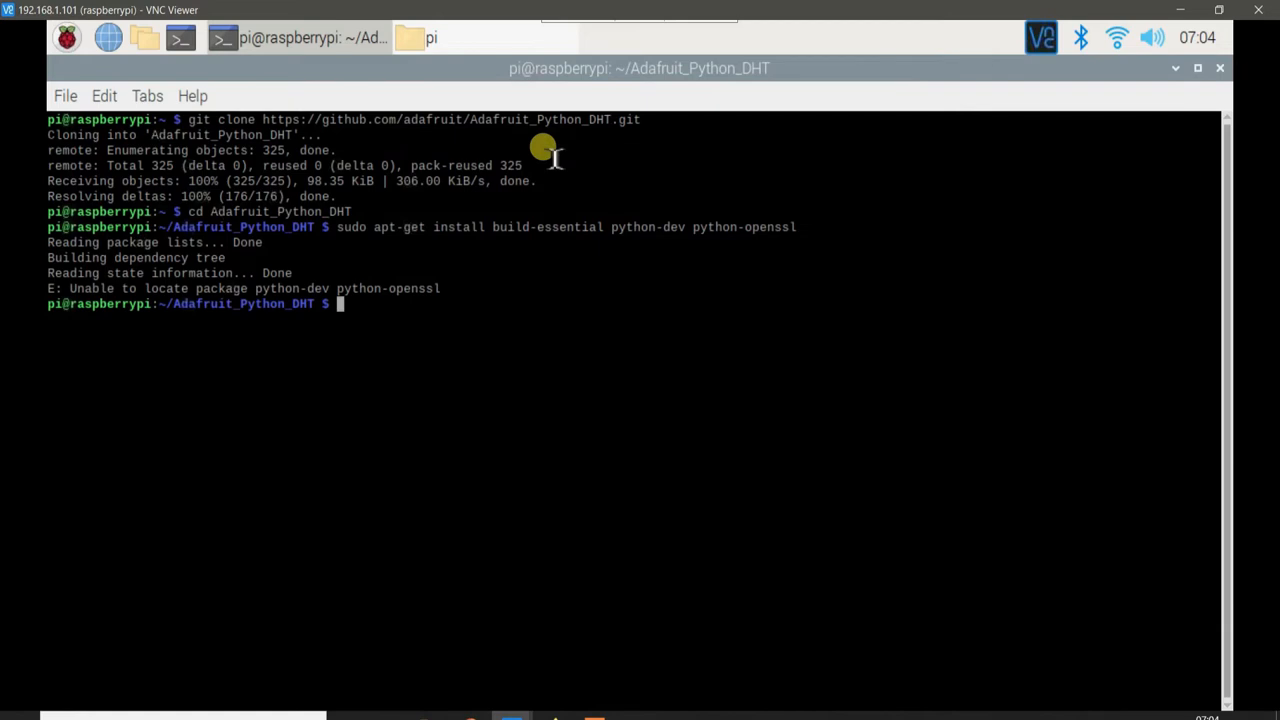
Recall the failed apt-get install command and rerun it without python-dev
key(Up)
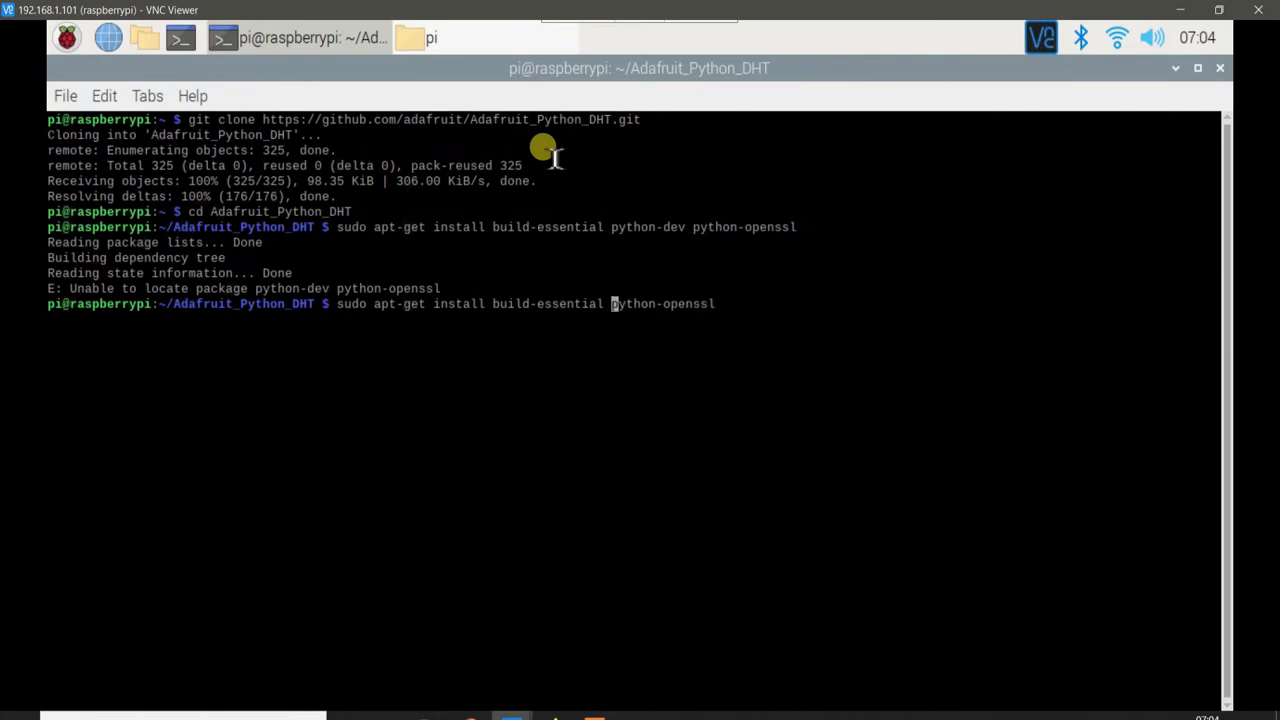
key(Return)
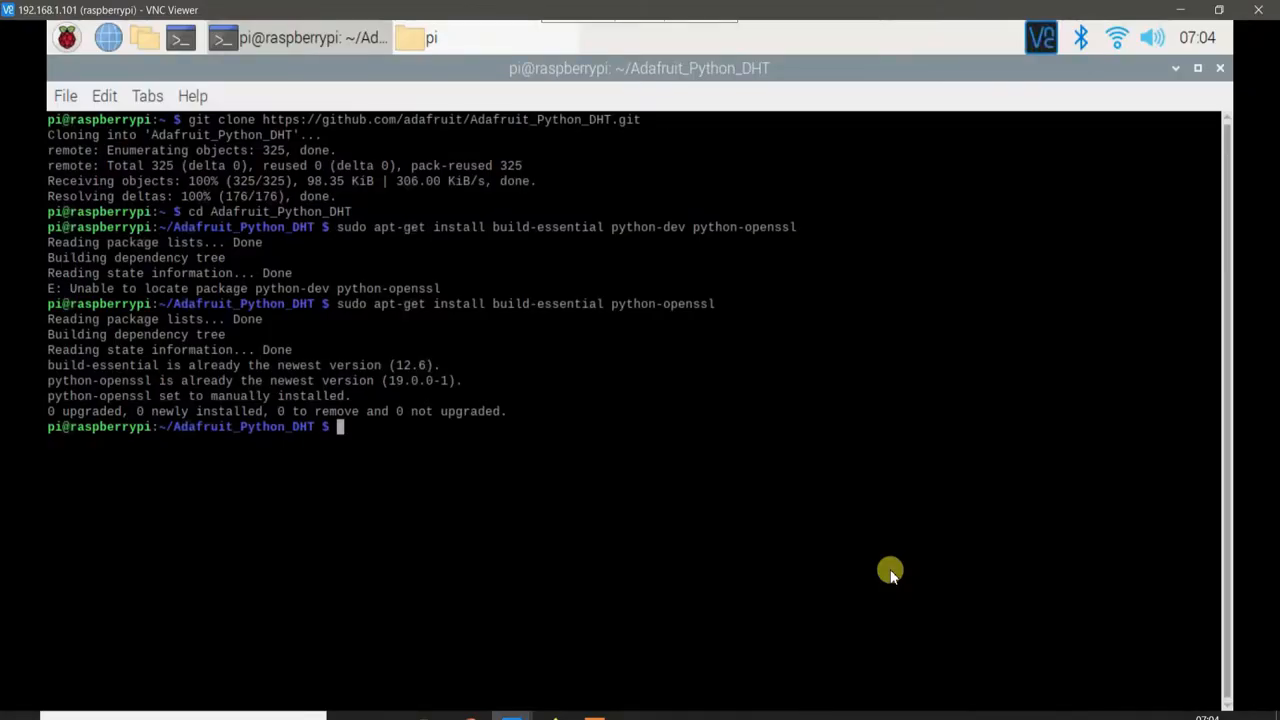
Enter sudo python3 setup.py install to install the Adafruit DHT library
text(sudo python3 setup.py insta)
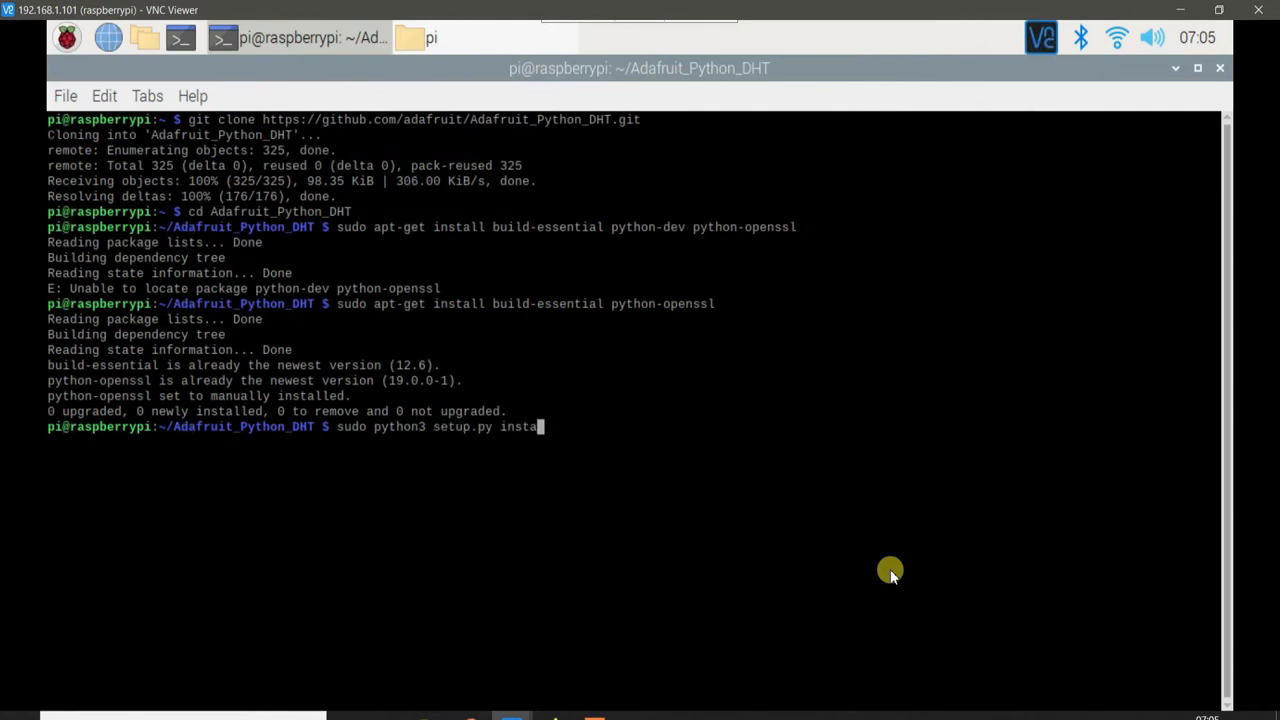
text(ll)
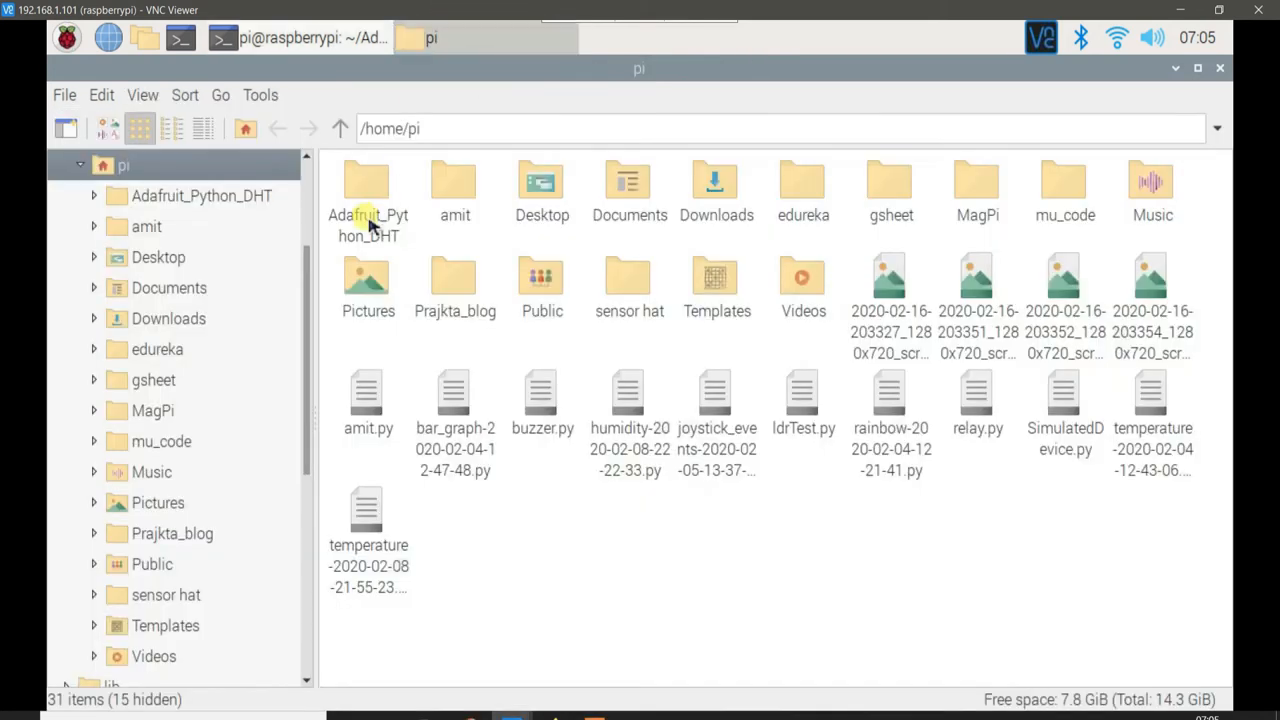
mouse_move(366, 184)
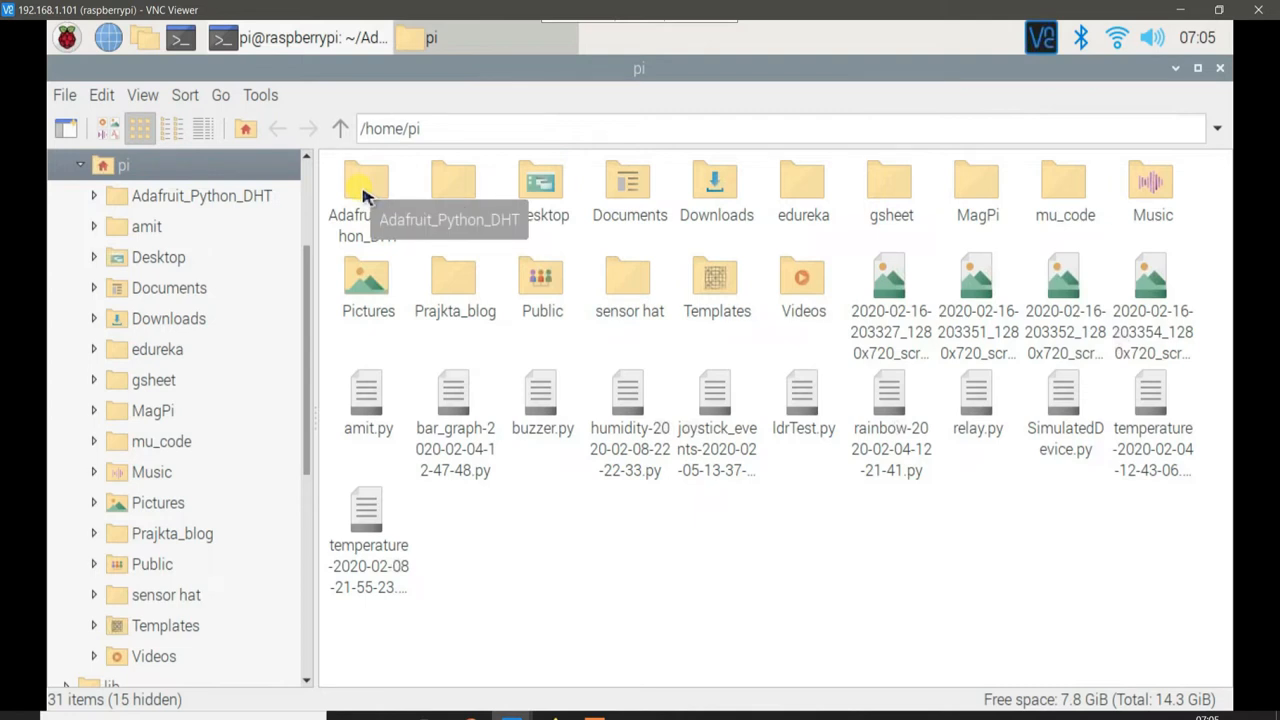
Copy simpletest.py from the Adafruit_Python_DHT examples folder
double_click(366, 182)
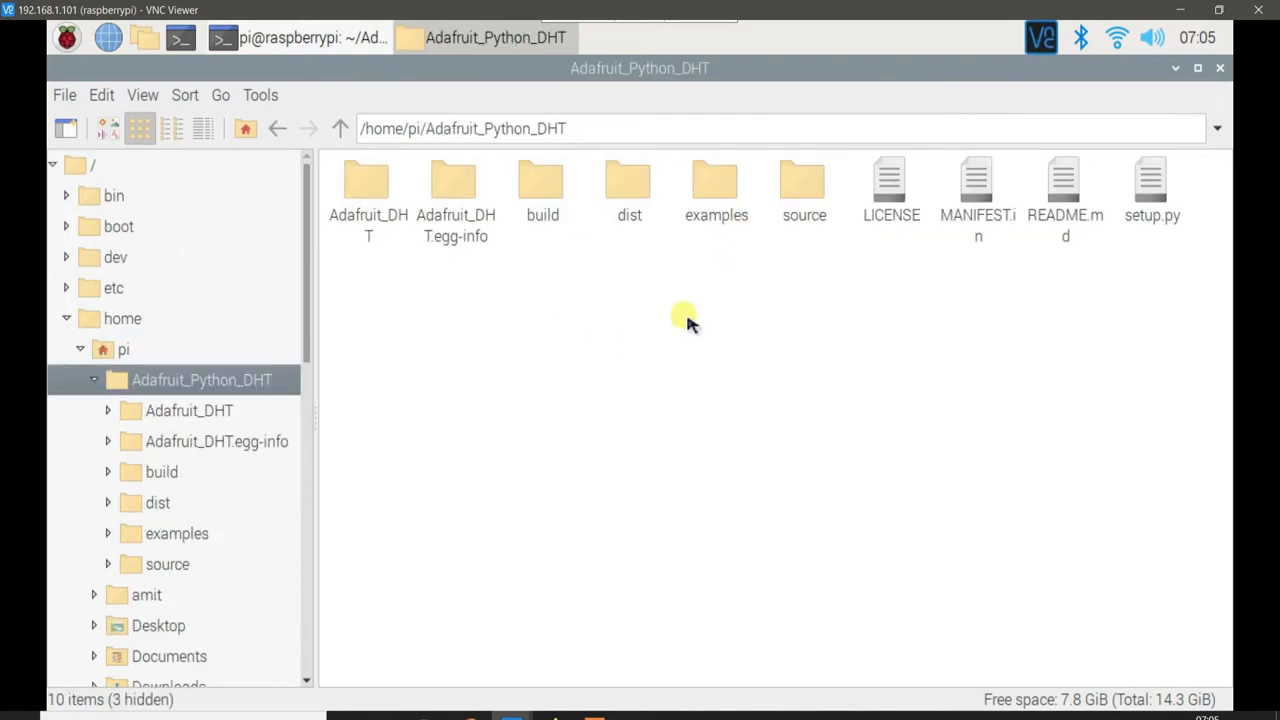
double_click(716, 184)
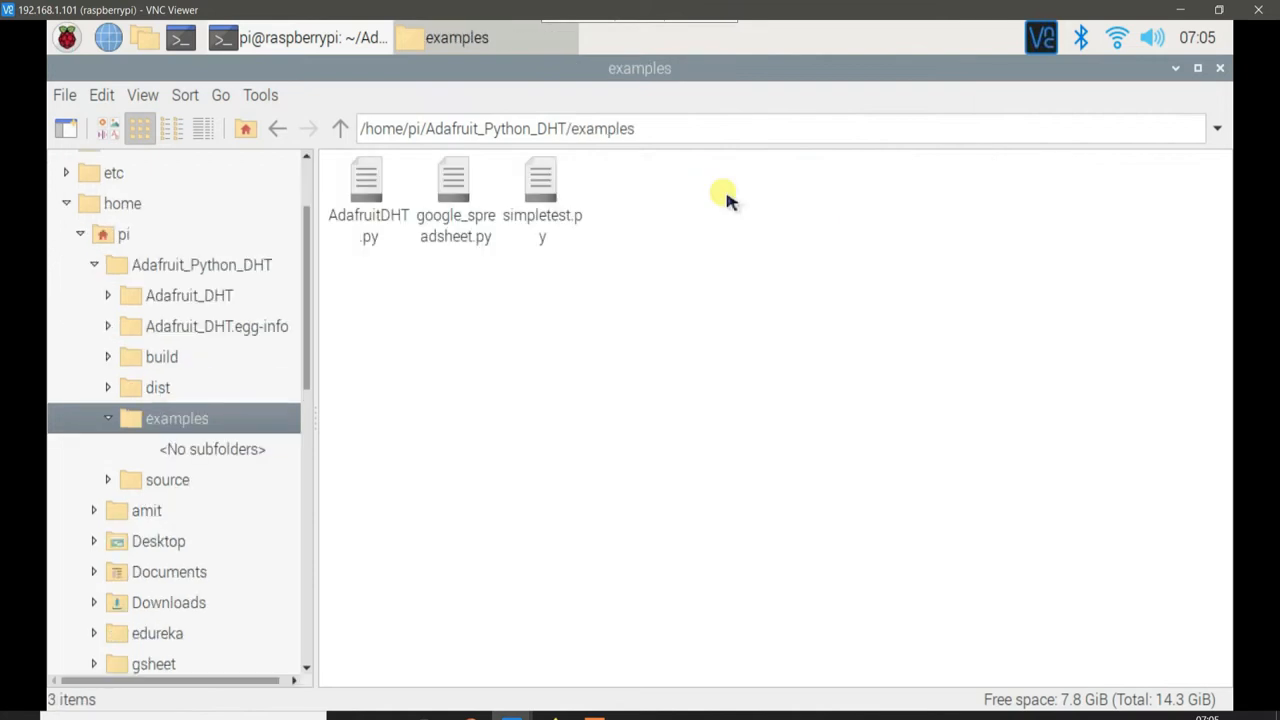
mouse_move(540, 184)
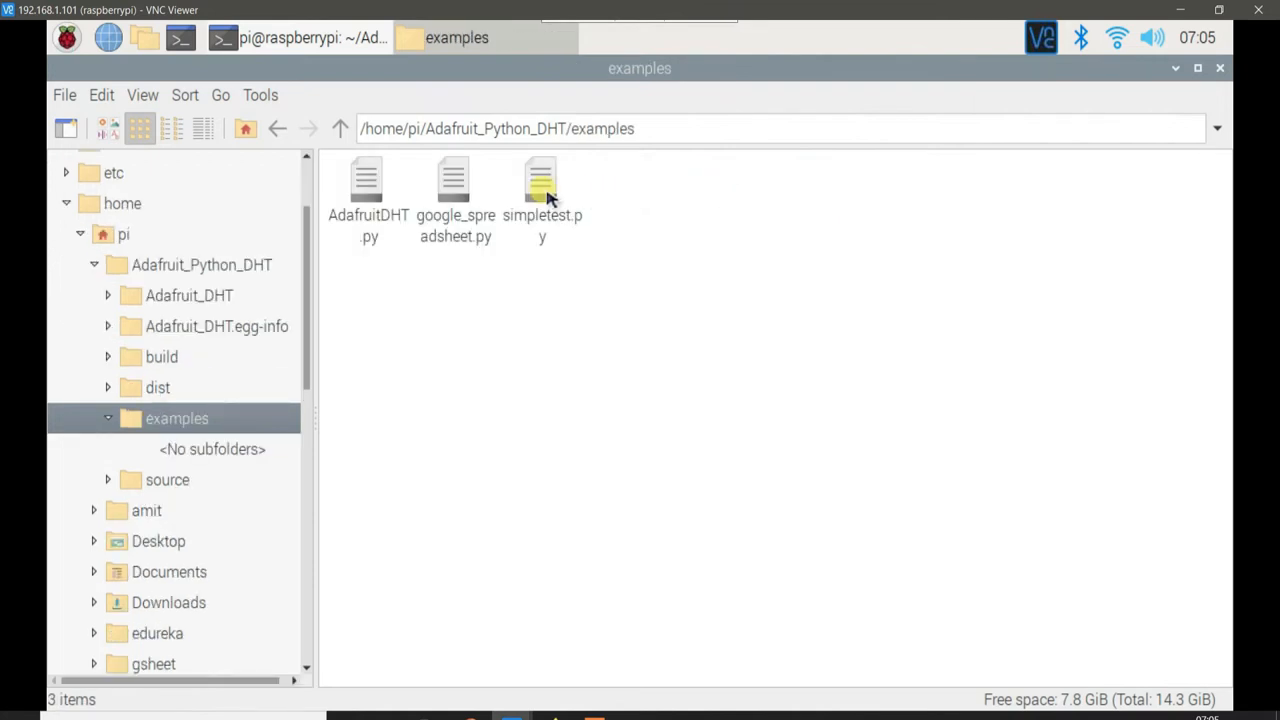
mouse_move(542, 184)
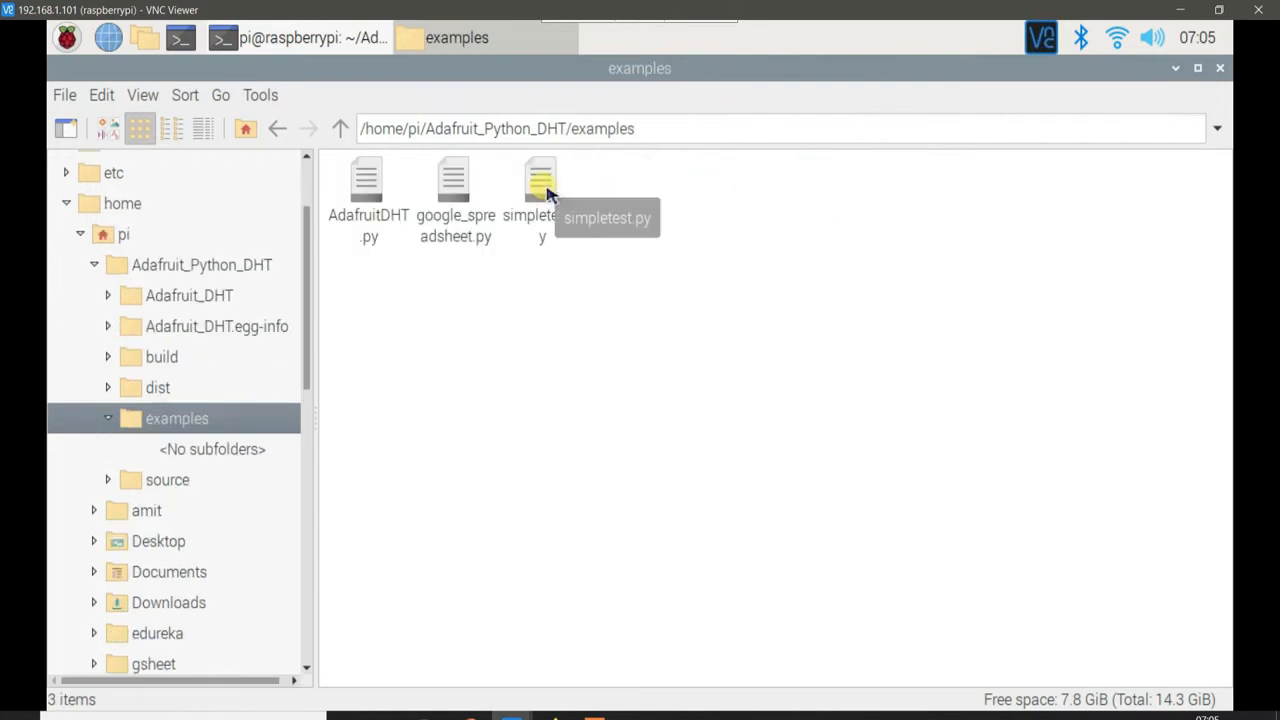
right_click(540, 184)
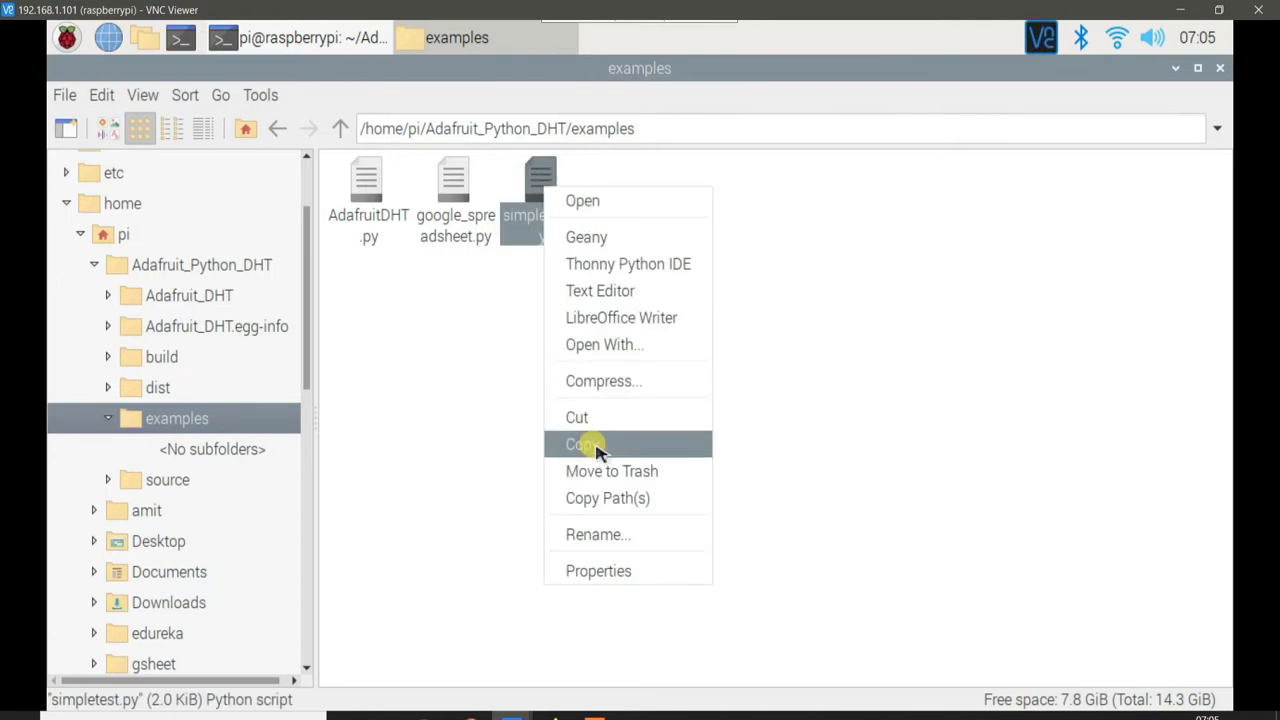
click(584, 444)
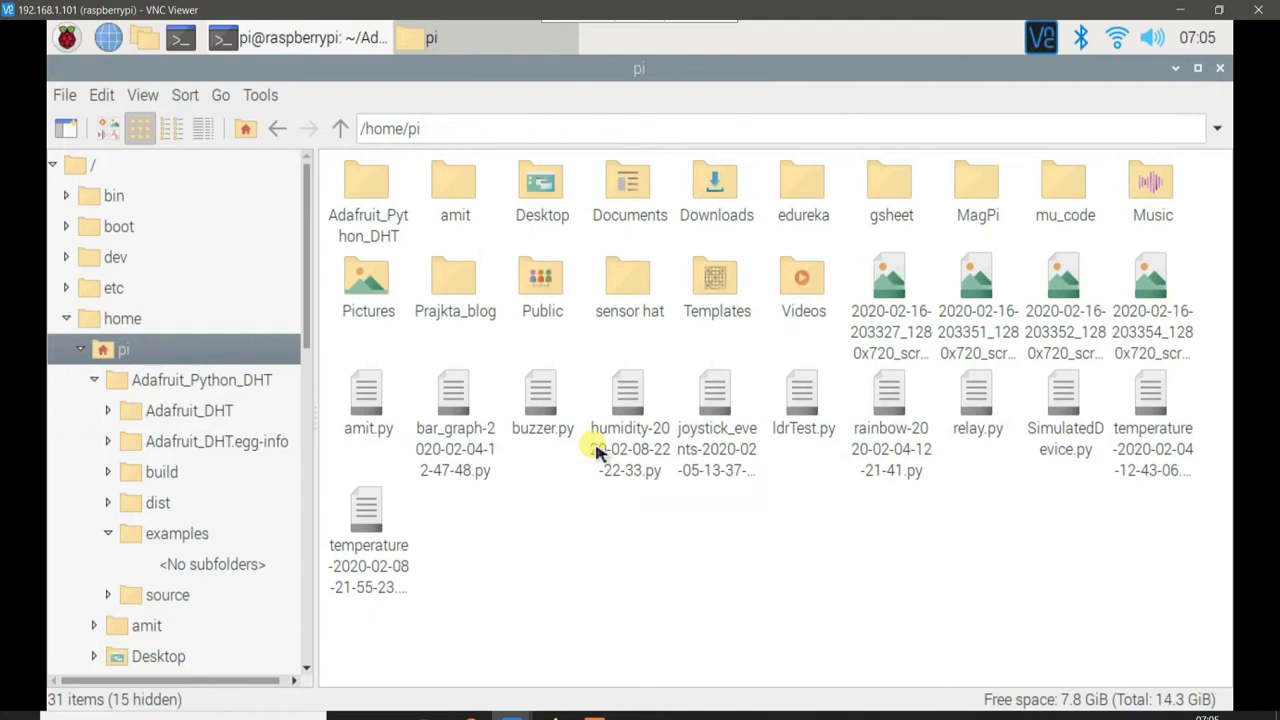
Create a courseCodes folder in the home folder and paste the script into it
right_click(600, 450)
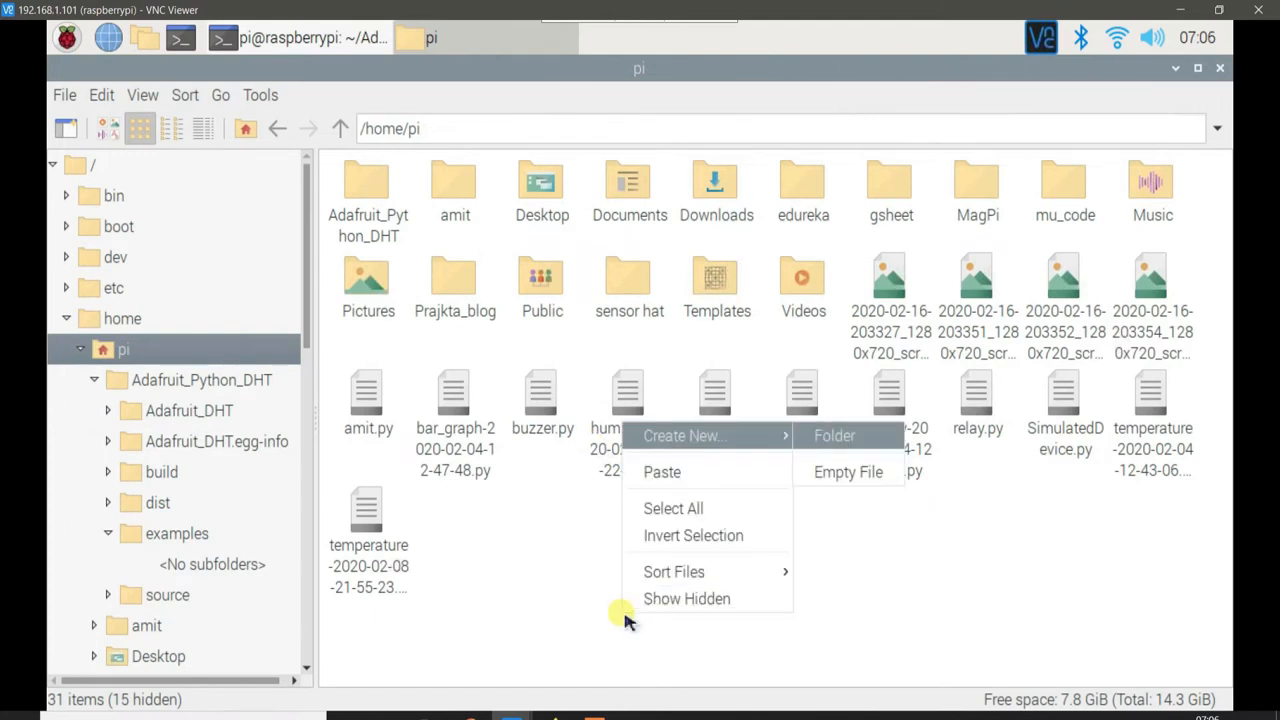
click(834, 436)
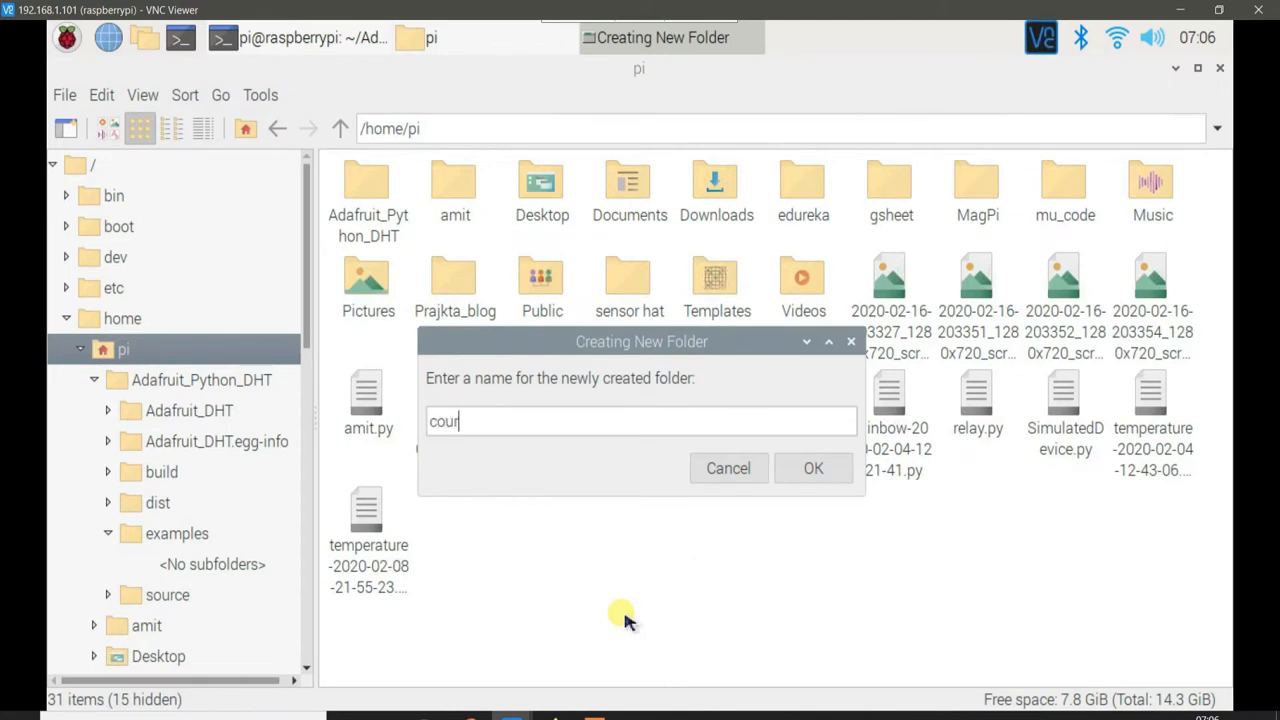
click(812, 468)
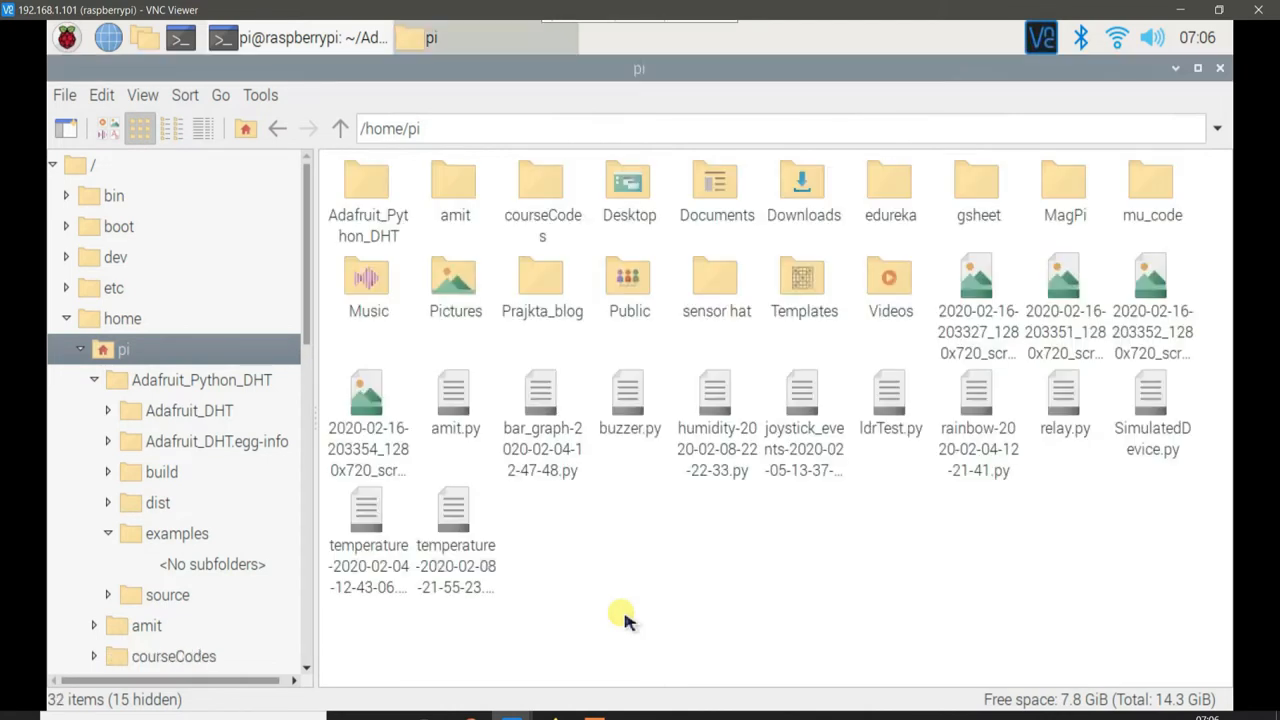
click(540, 184)
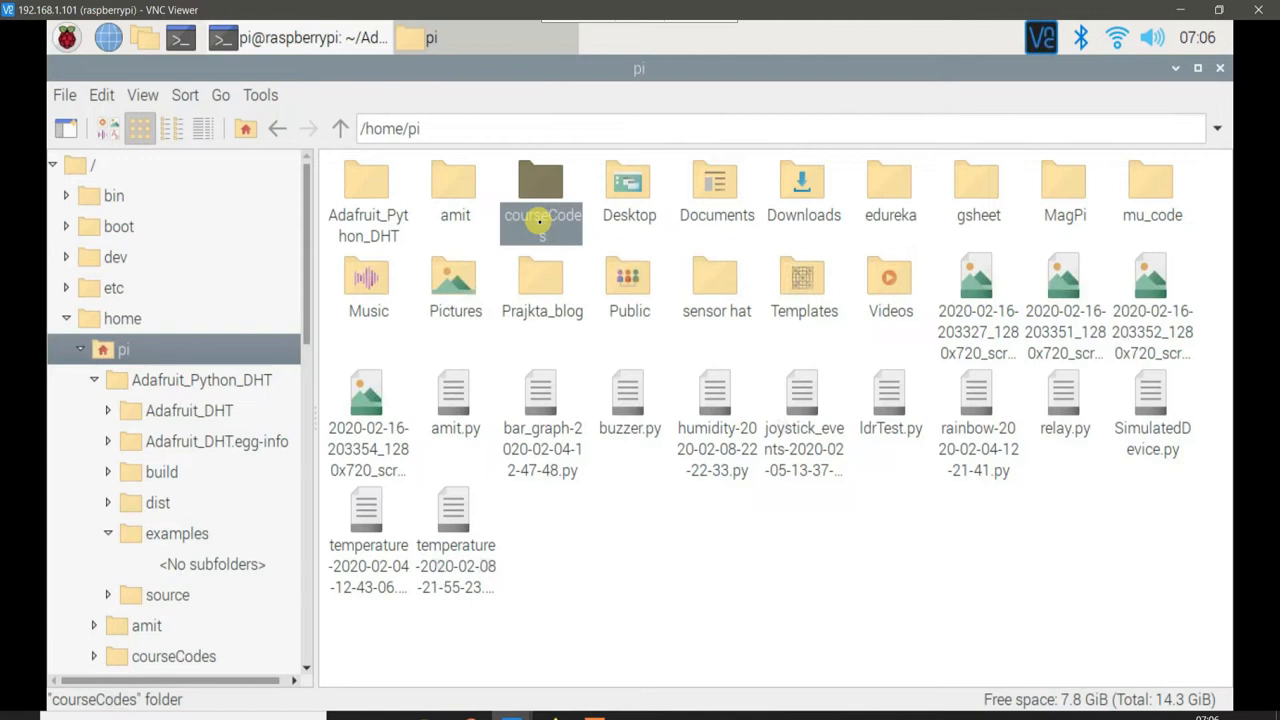
double_click(540, 184)
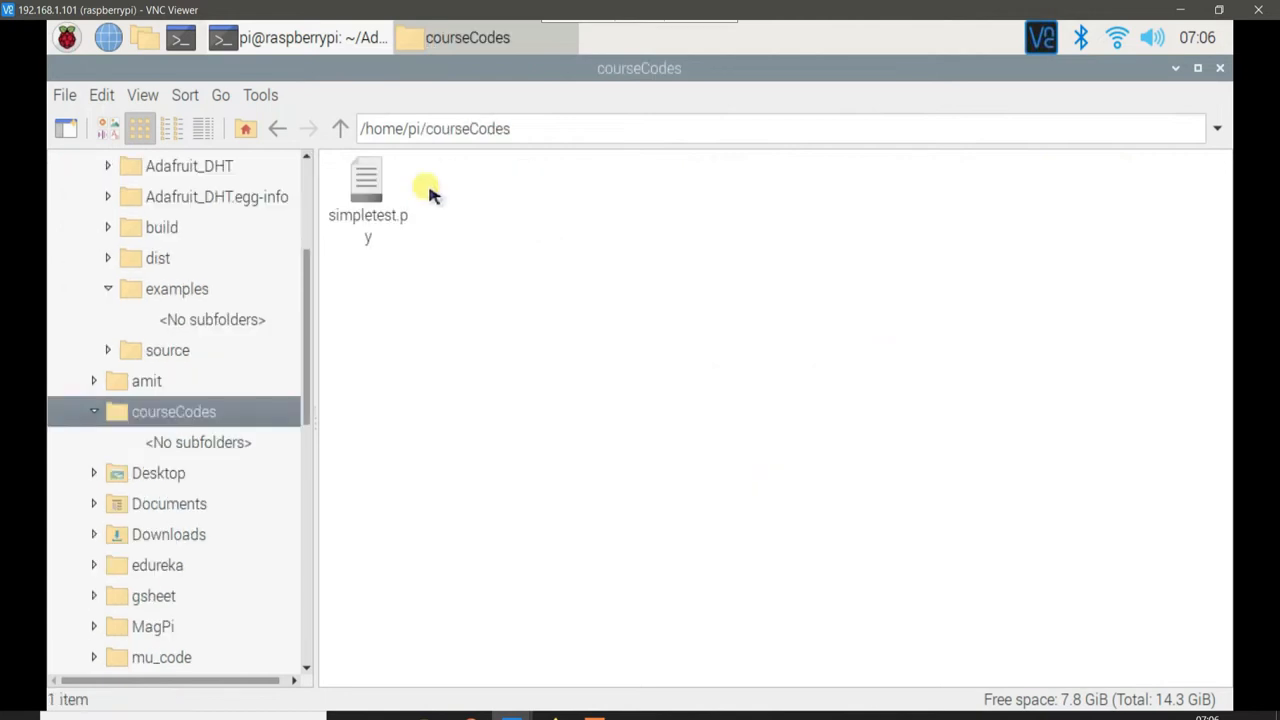
Rename simpletest.py in courseCodes to dht_simpletest.py
click(368, 184)
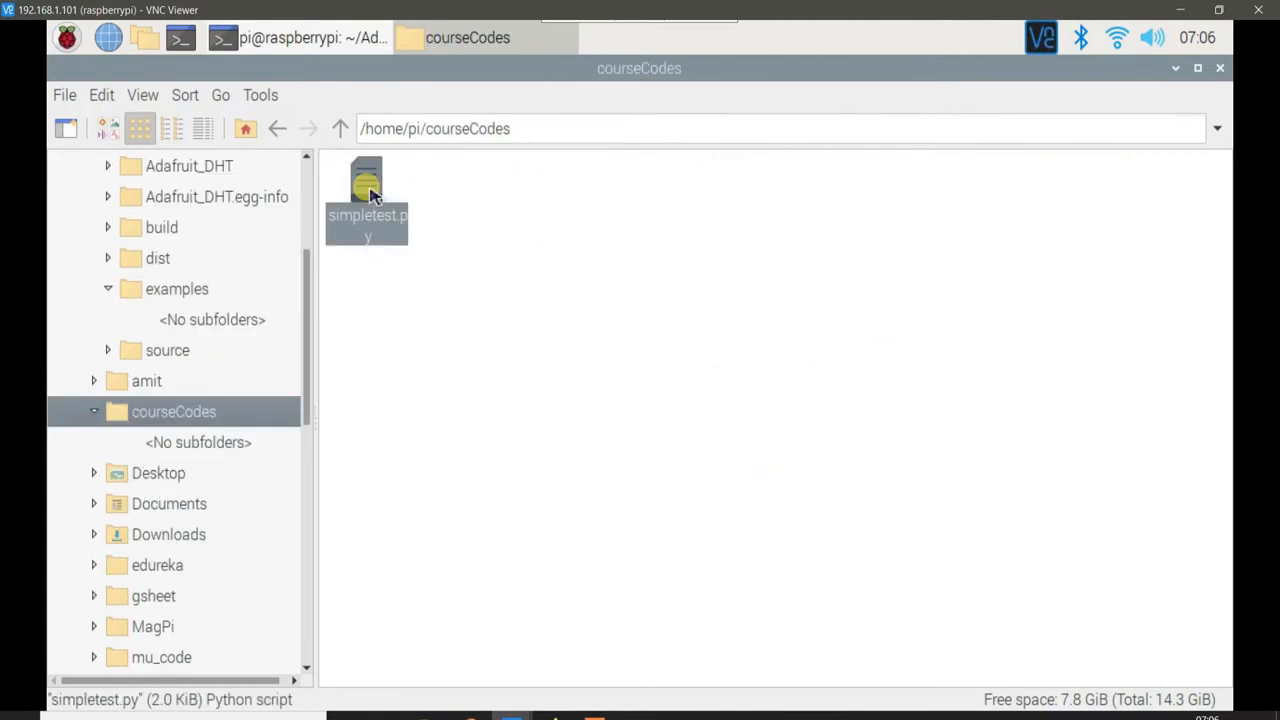
right_click(368, 190)
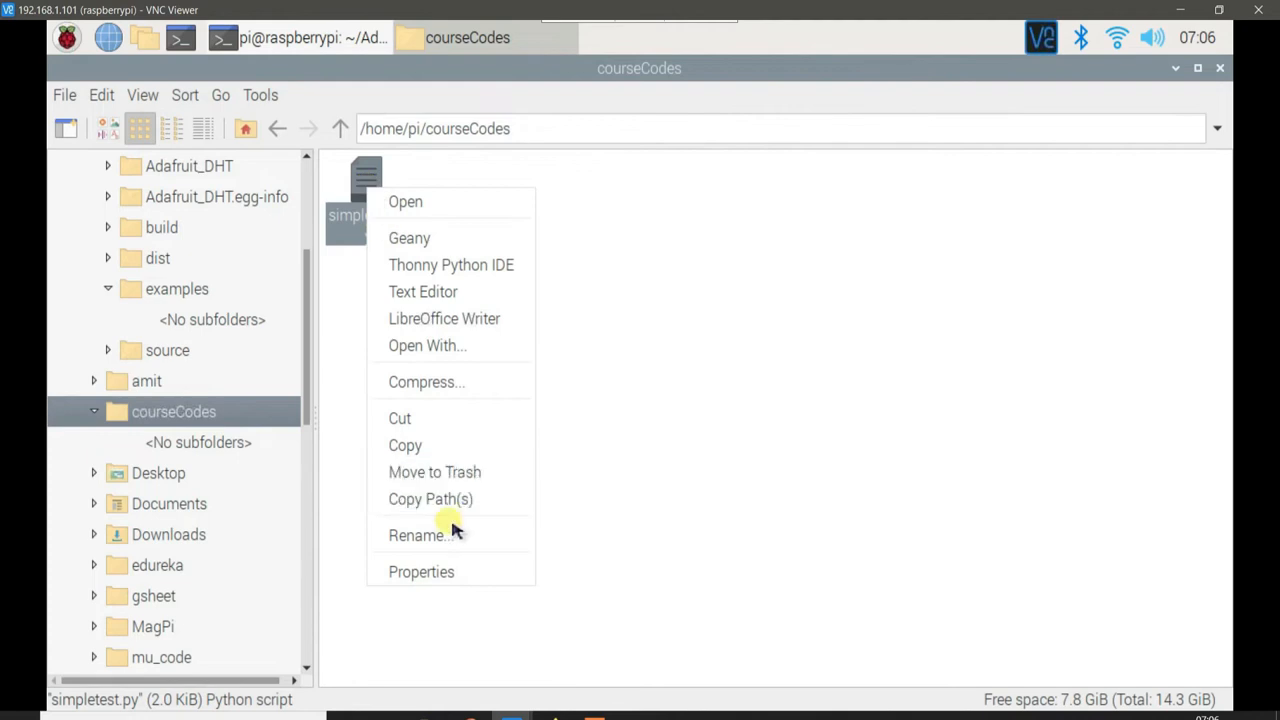
click(416, 536)
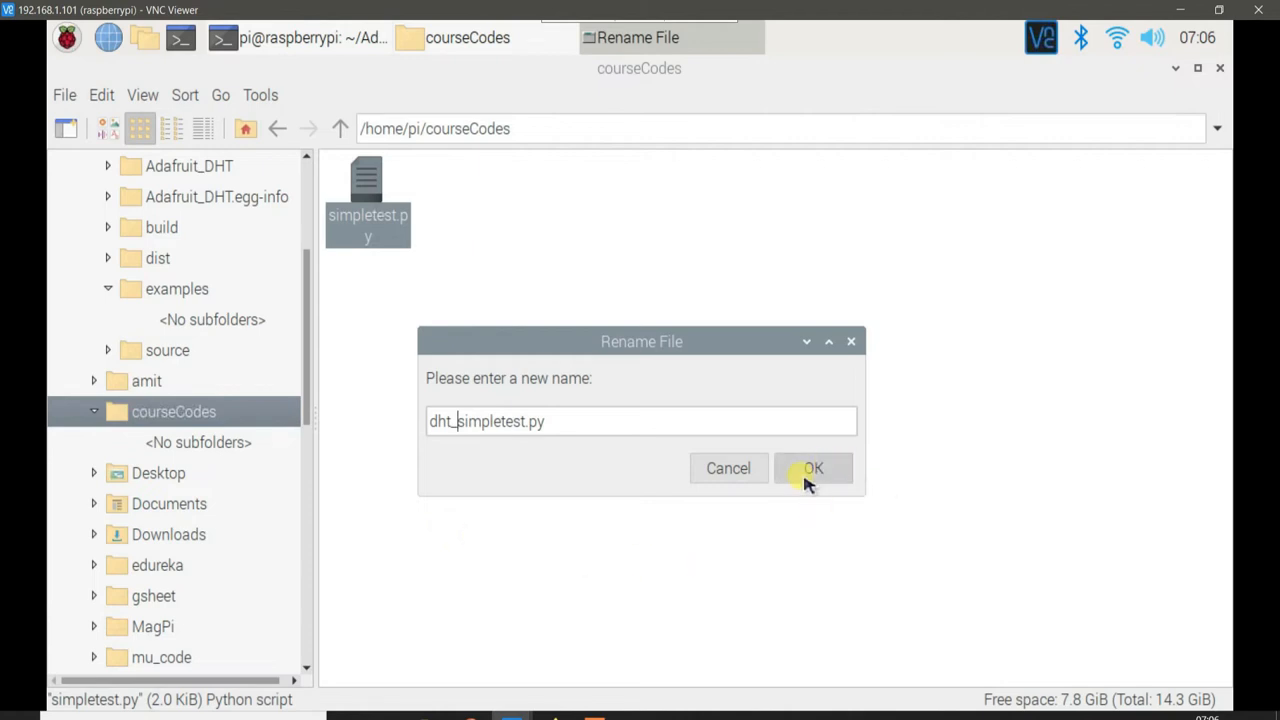
click(812, 468)
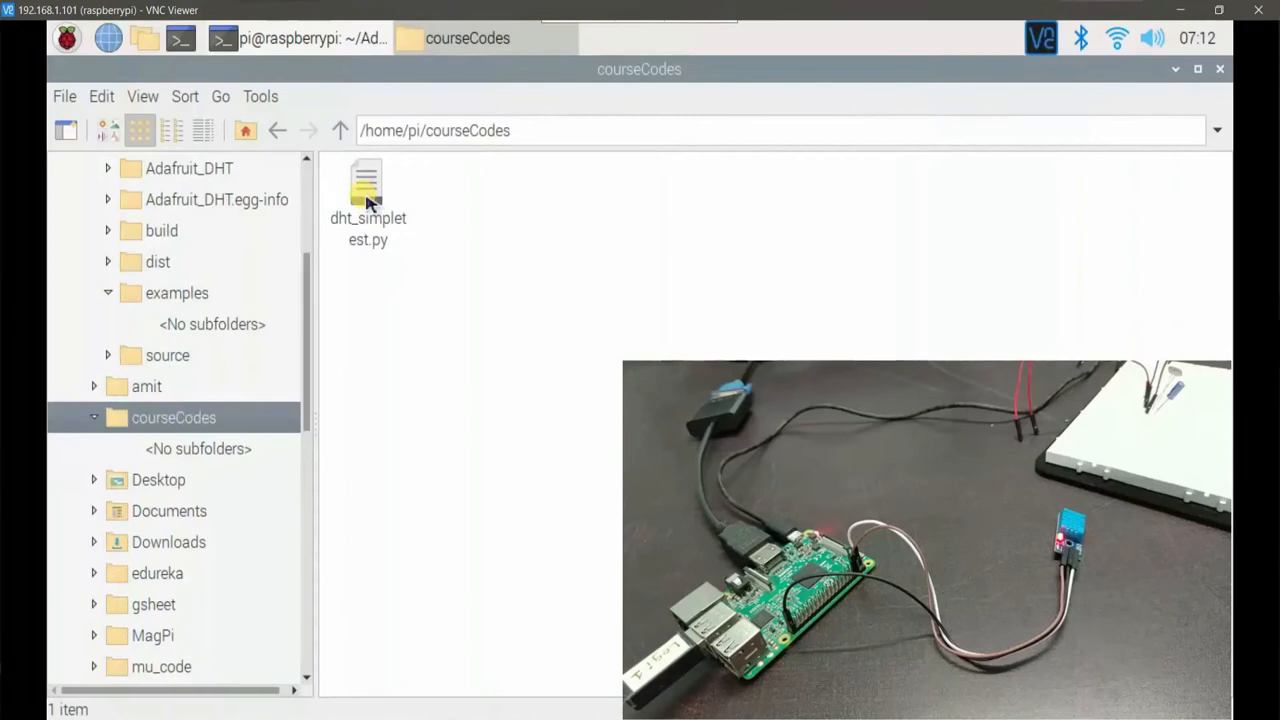
right_click(368, 190)
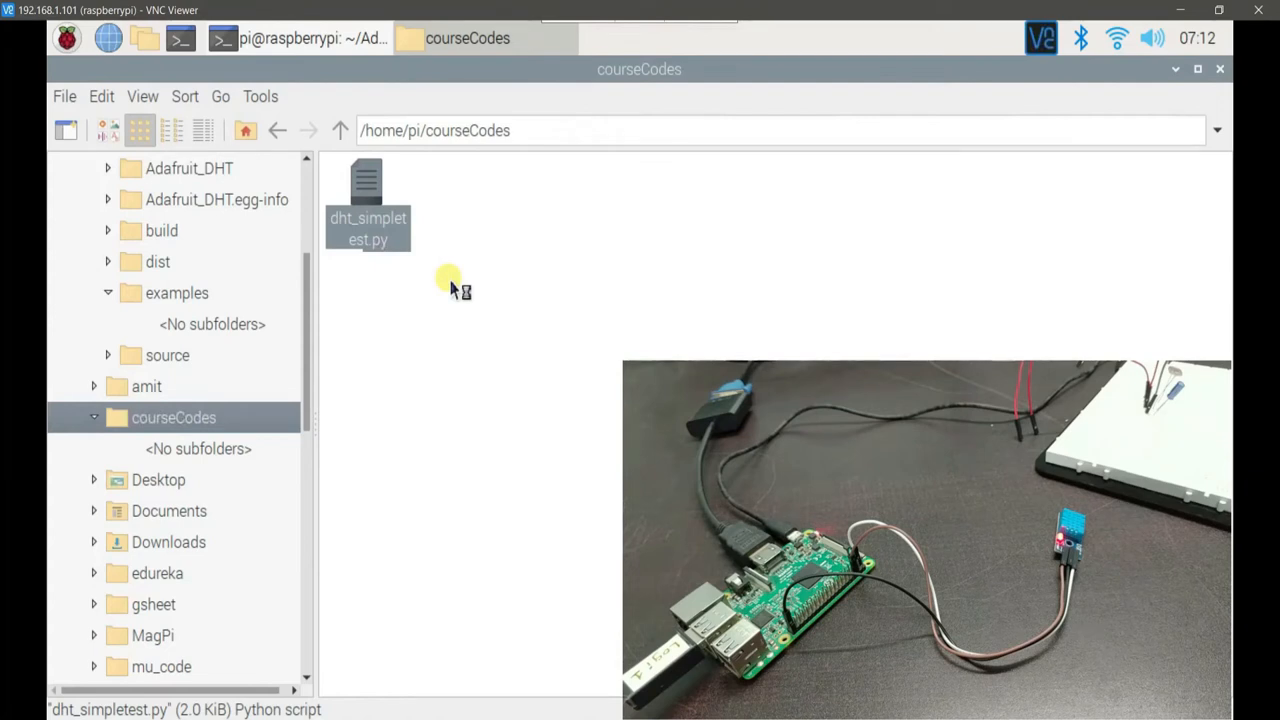
Open dht_simpletest.py from courseCodes in Thonny for editing
double_click(368, 200)
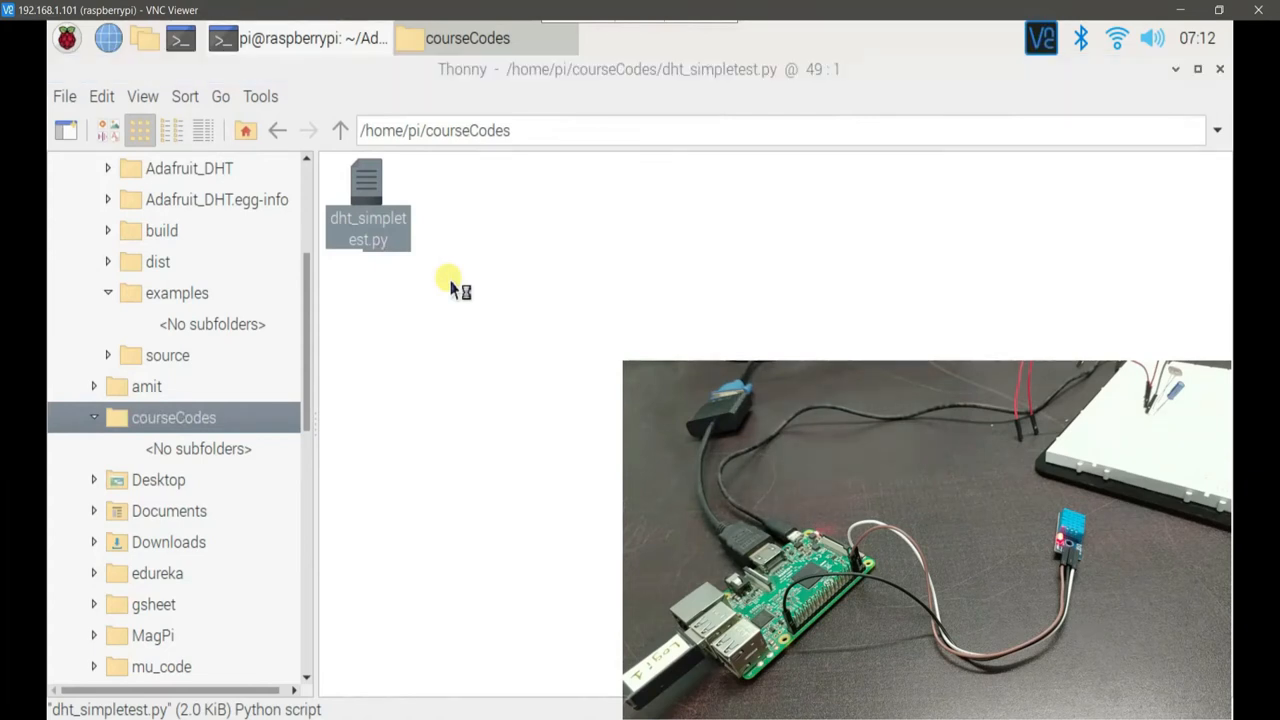
double_click(368, 200)
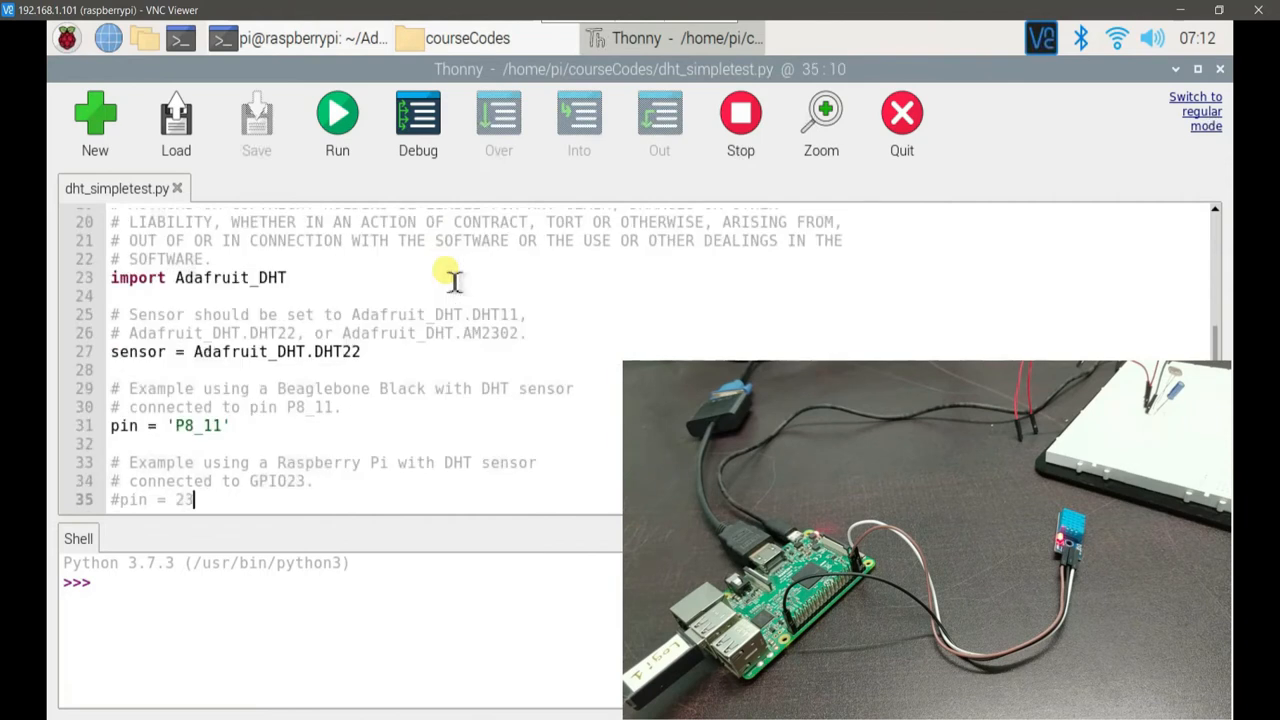
mouse_move(452, 352)
text(11)
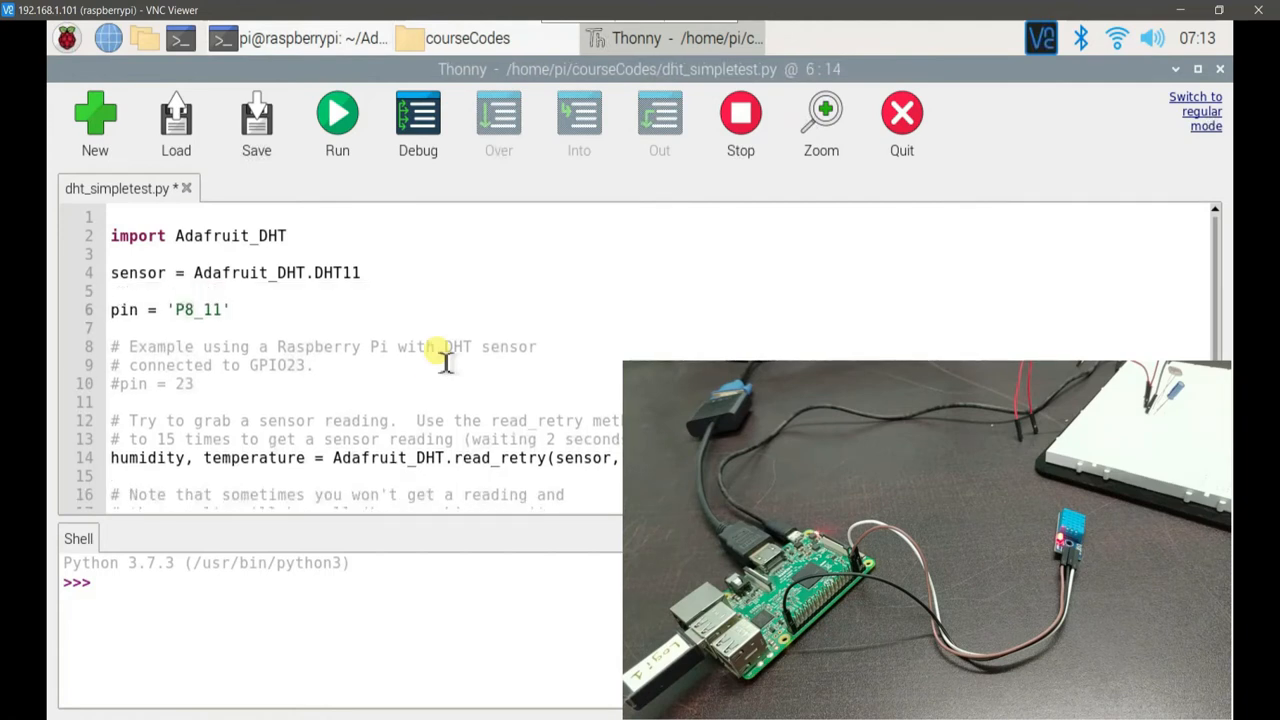
Keep sensor as Adafruit_DHT.DHT11 and replace the pin value 'P8_11' with 21
click(360, 272)
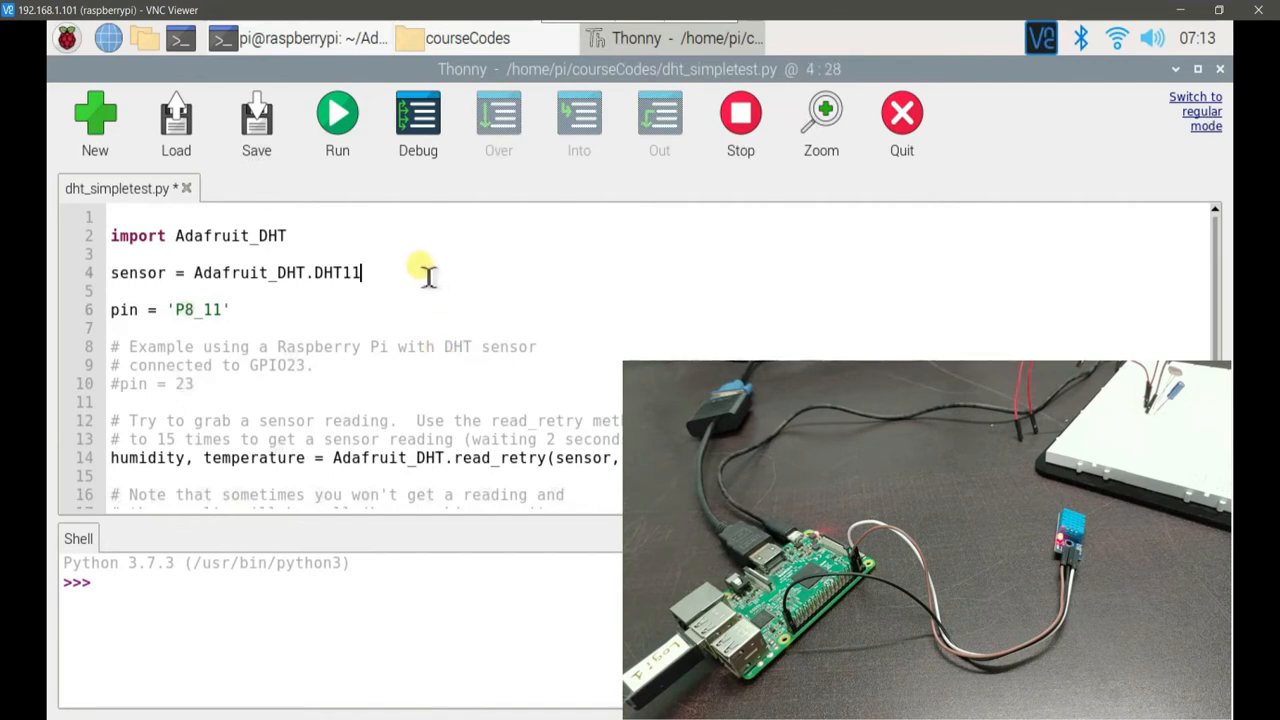
click(256, 114)
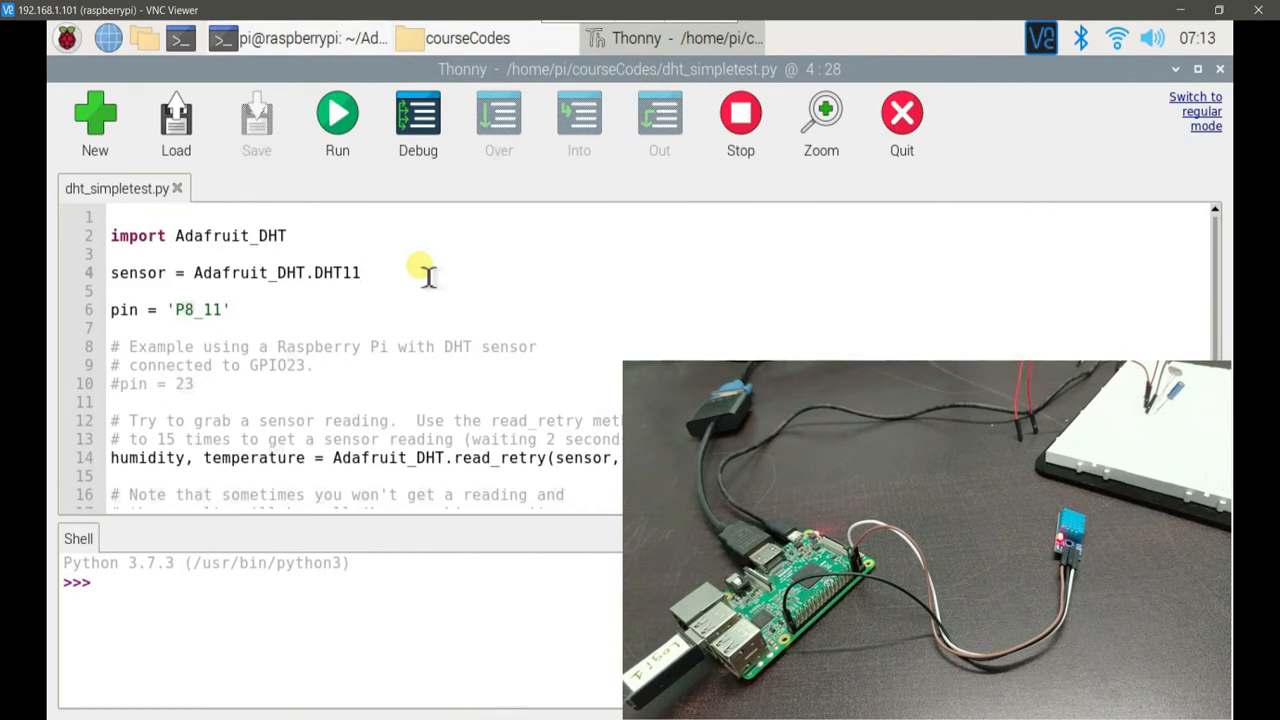
key(BackSpace)
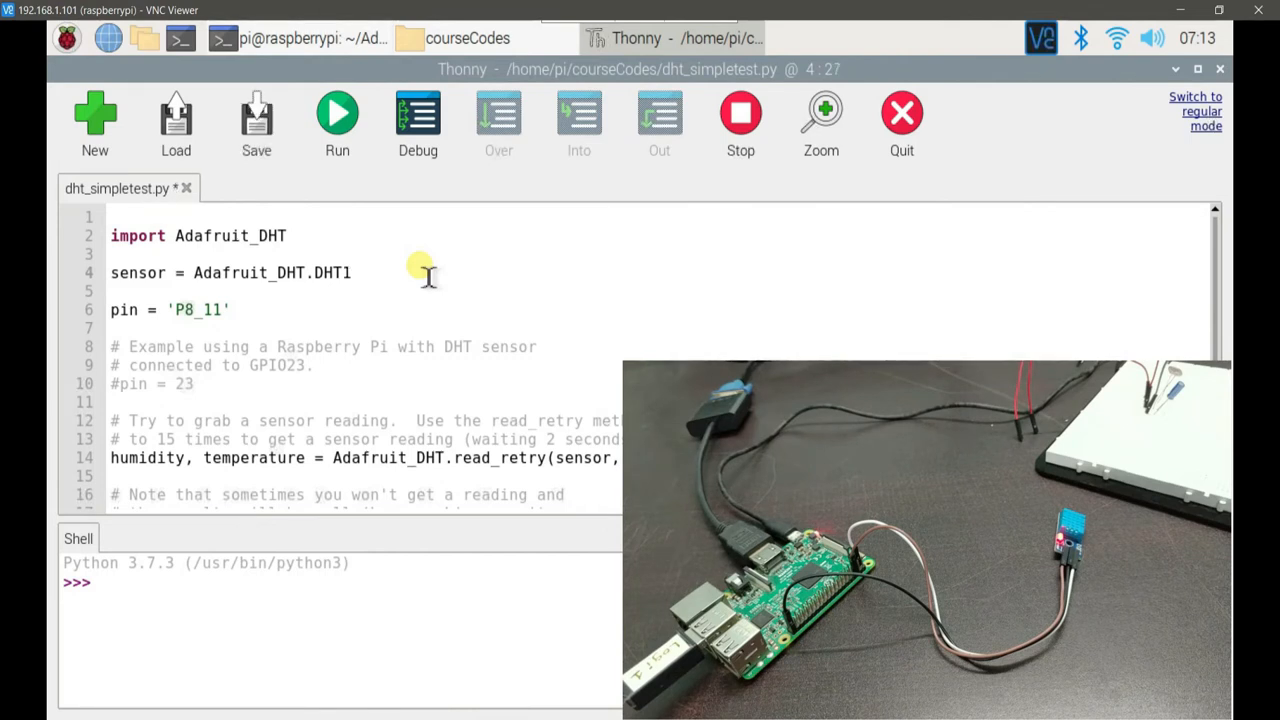
text(1)
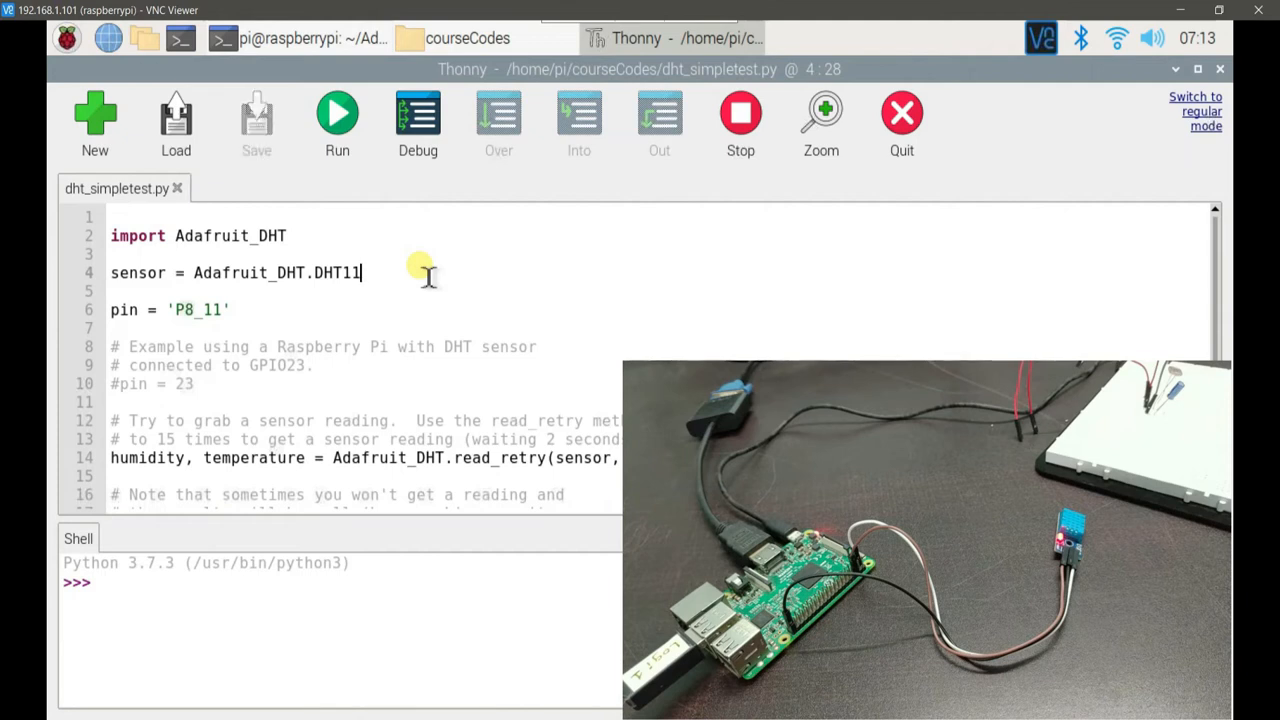
click(230, 308)
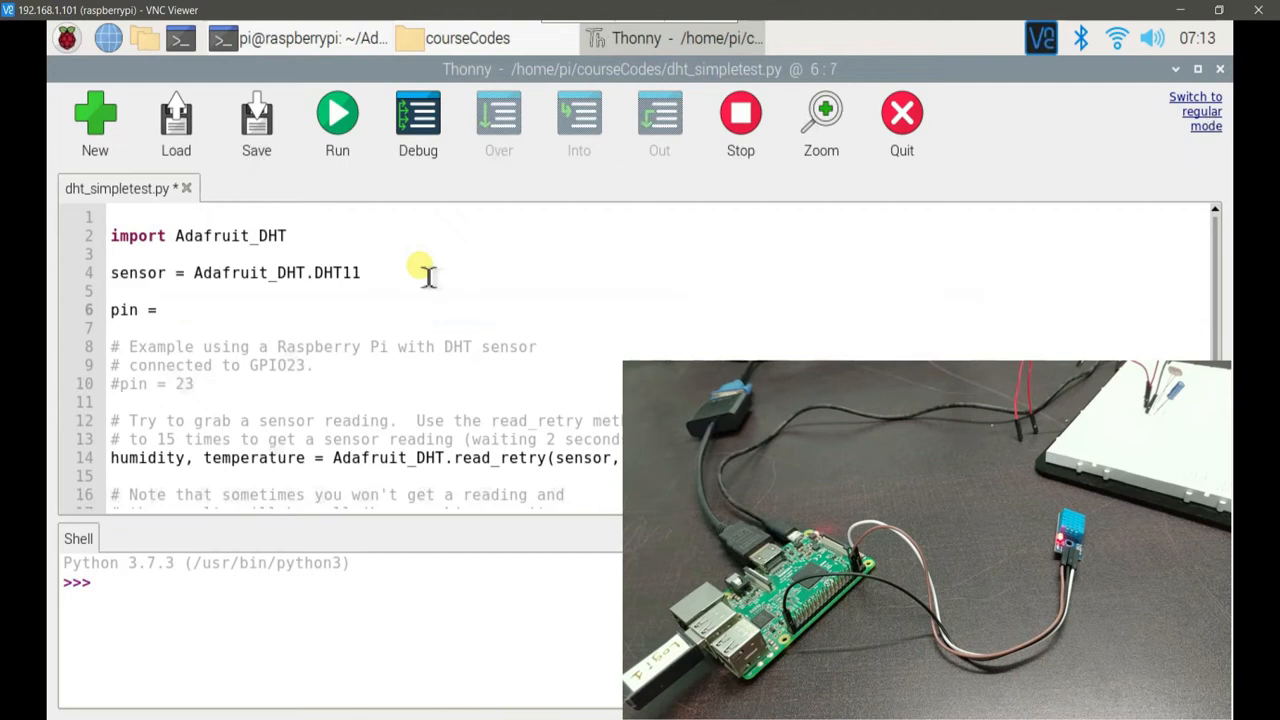
text(21)
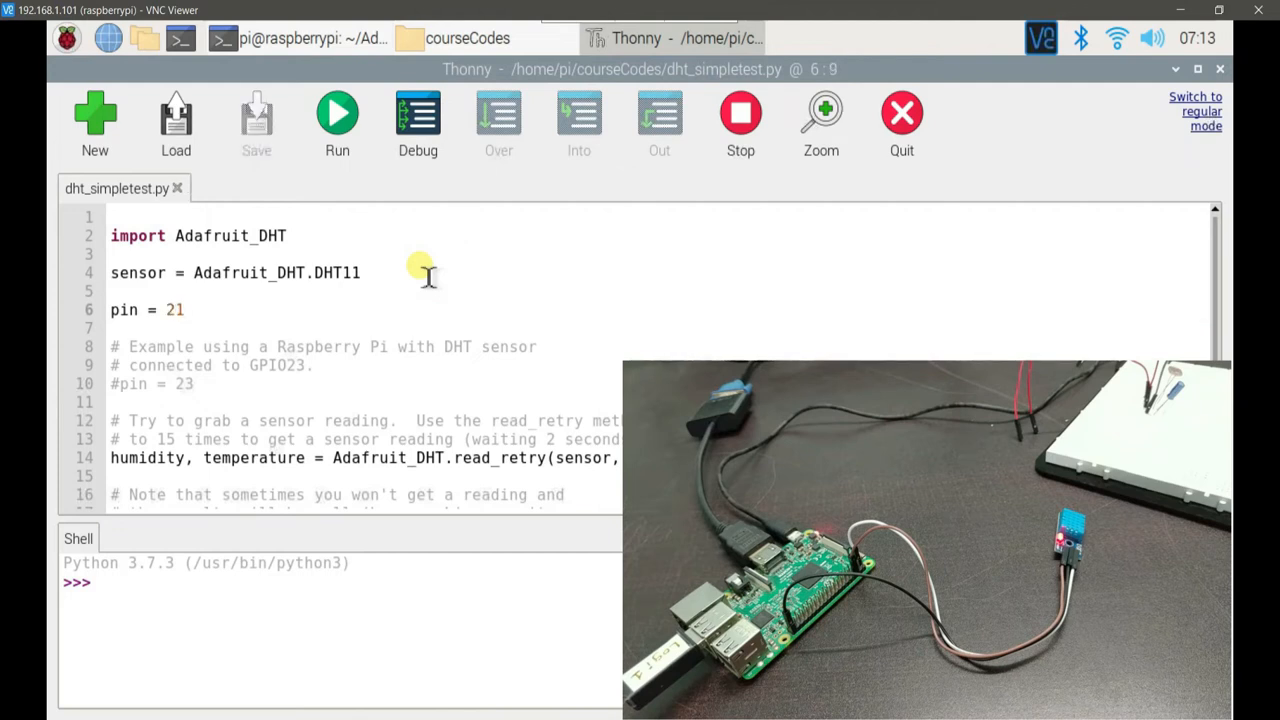
click(184, 384)
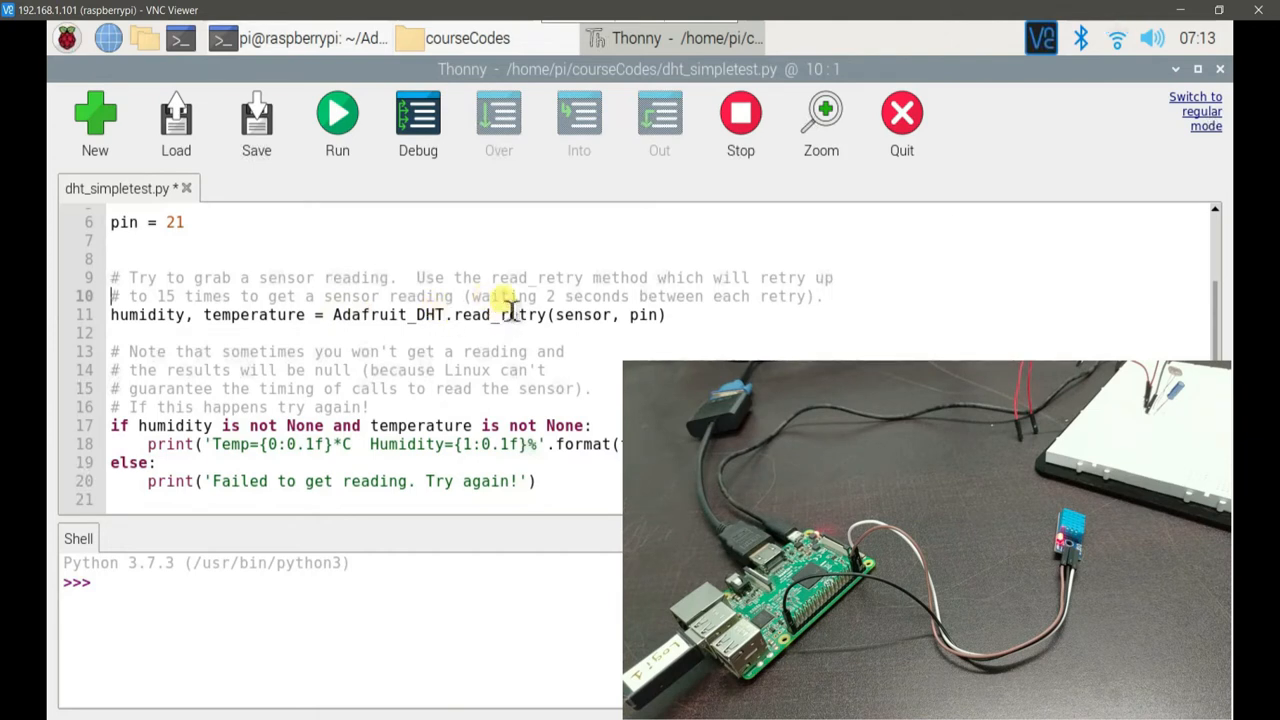
Select the read_retry call before simplifying the Temp/Humidity print format
double_click(498, 314)
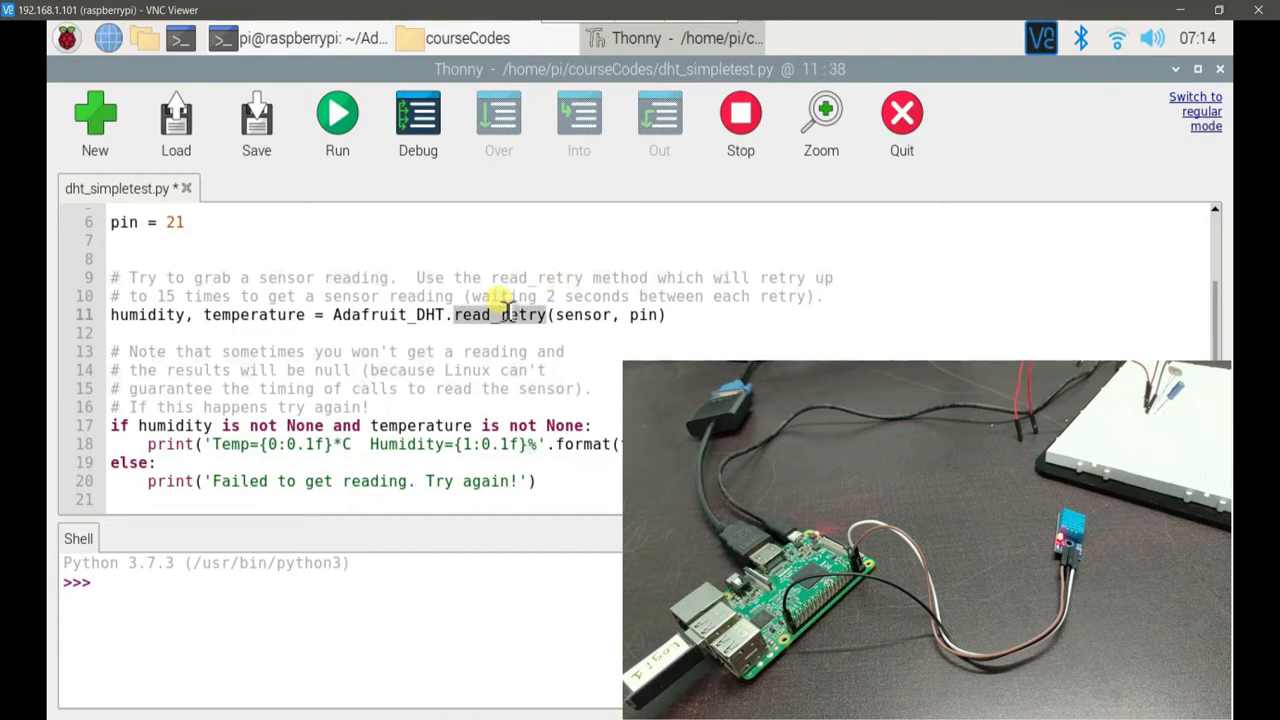
mouse_move(596, 352)
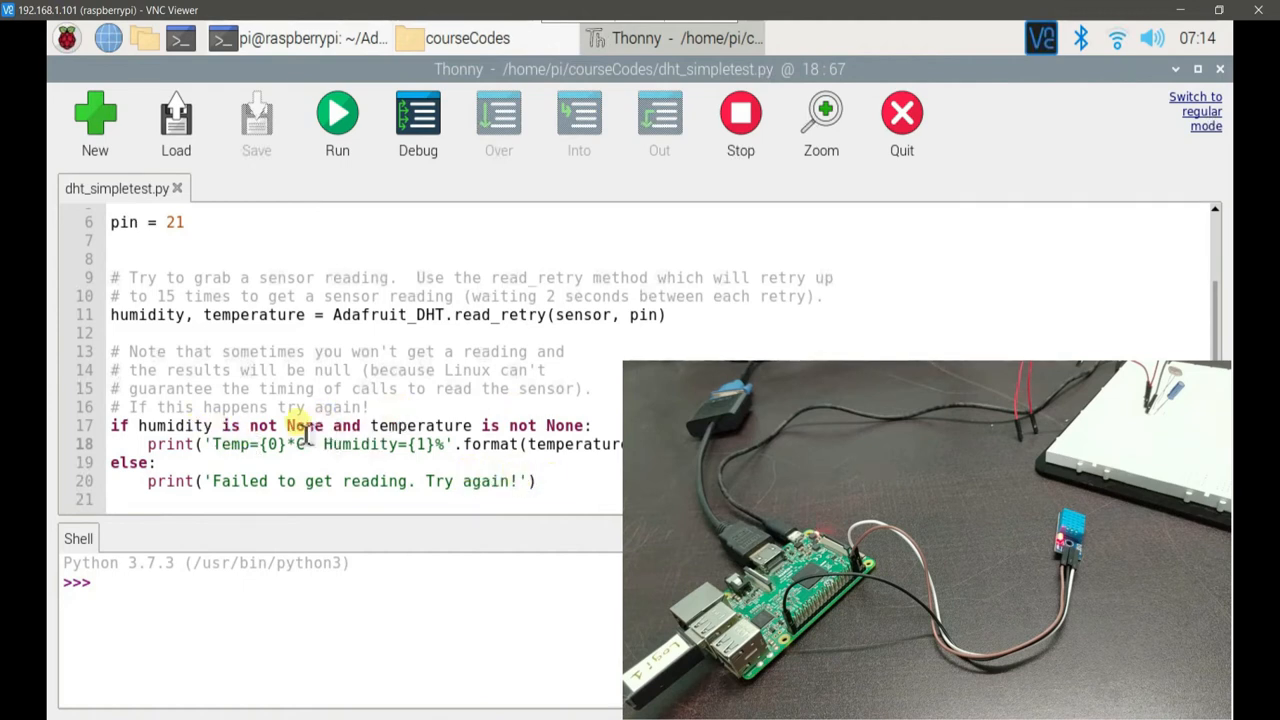
mouse_move(288, 480)
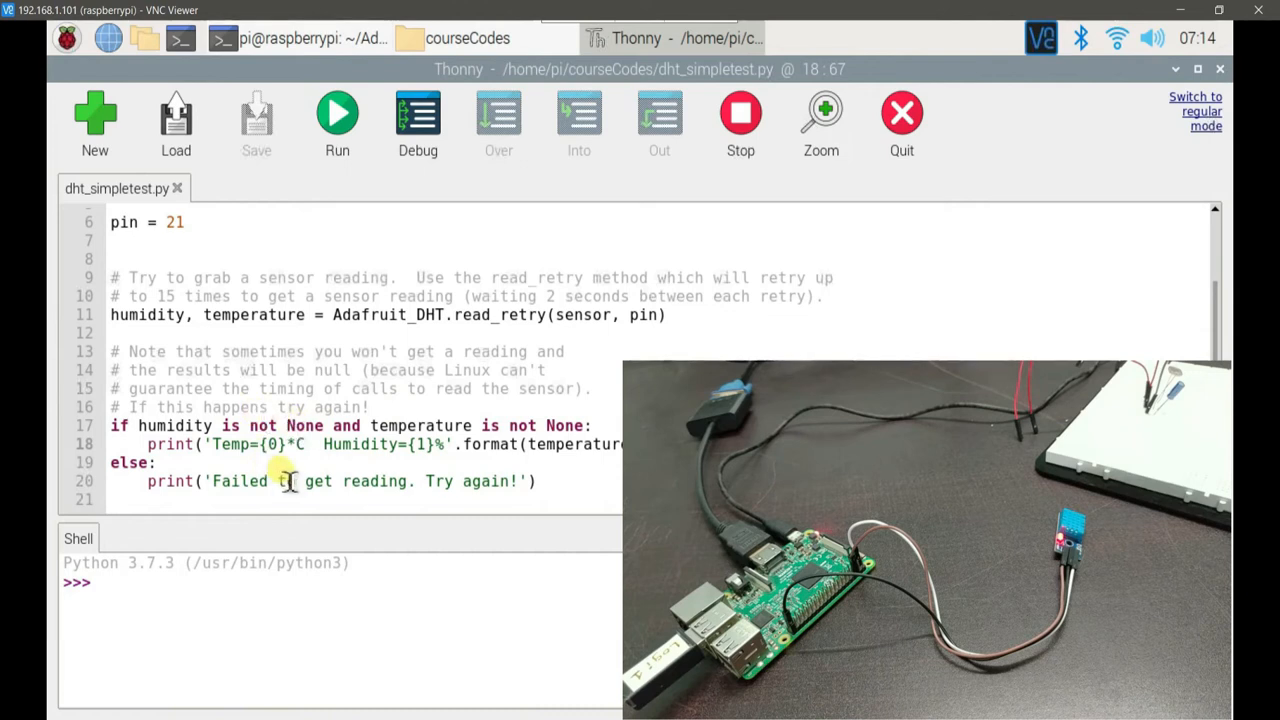
mouse_move(370, 352)
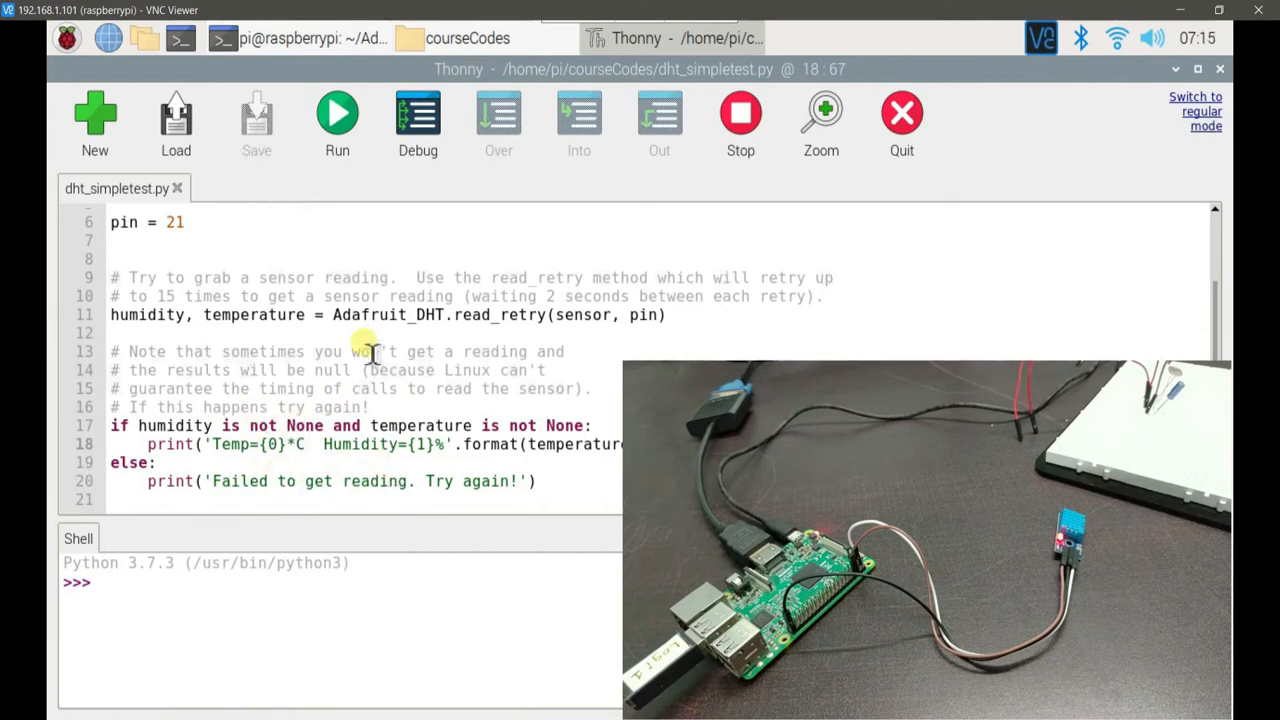
click(336, 118)
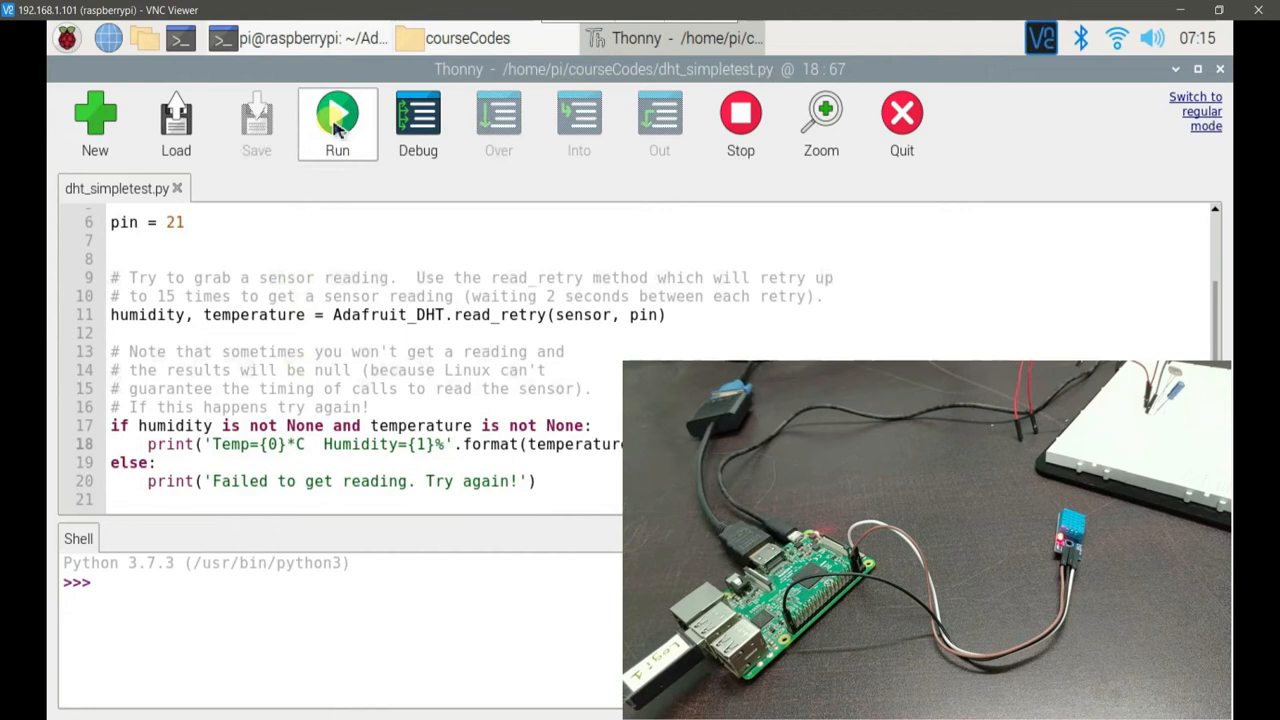
click(336, 112)
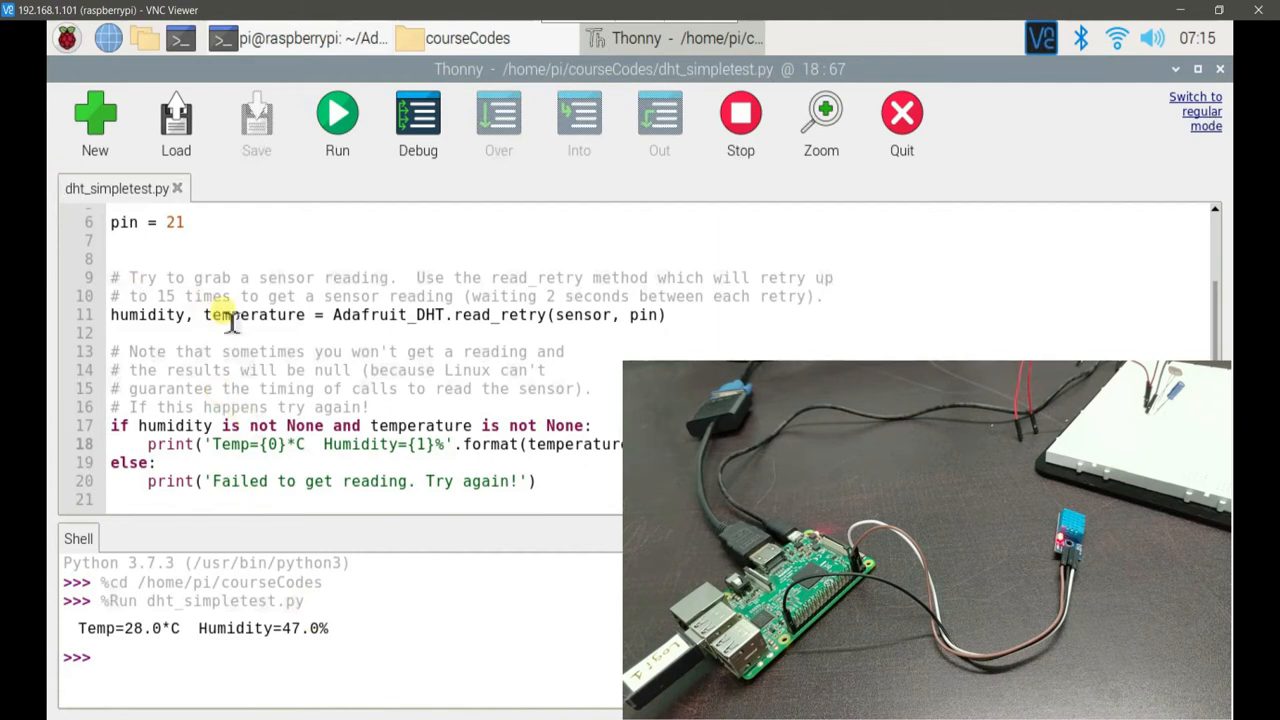
scroll(down, 3)
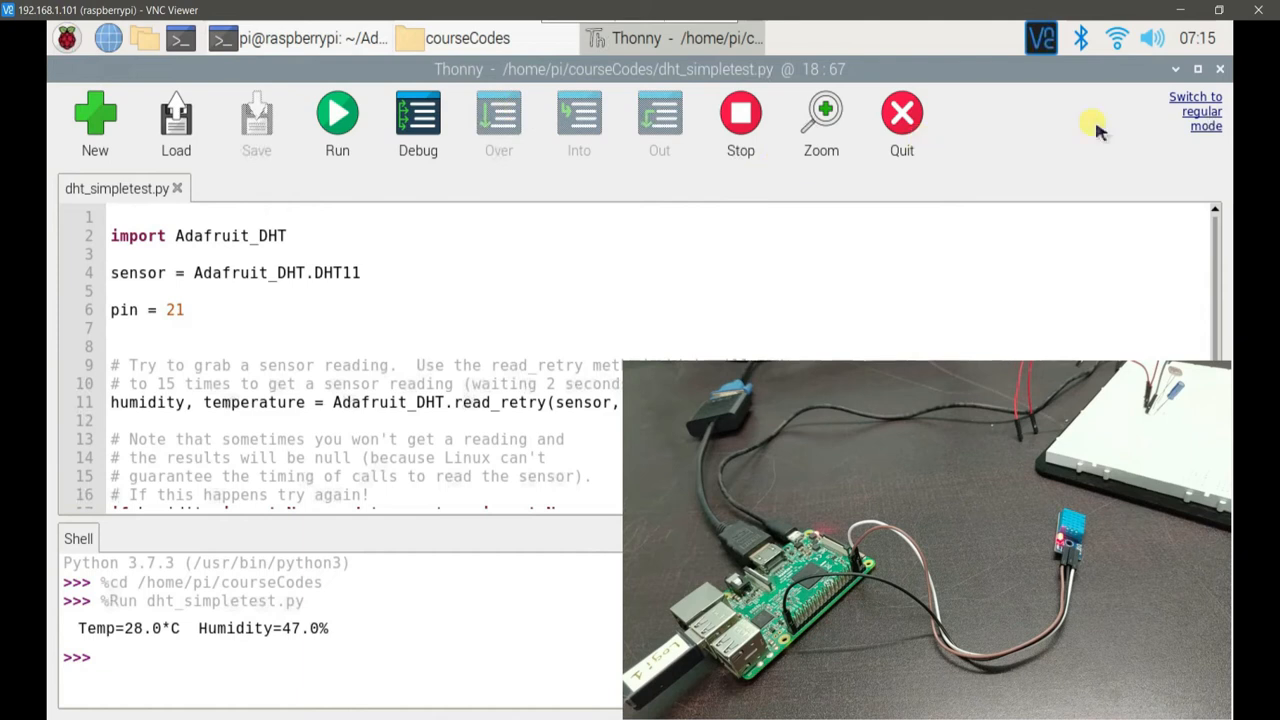
Switch Thonny to regular mode, dismiss the restart notice and close it, returning to dht_simpletest.py in File Manager
click(1196, 112)
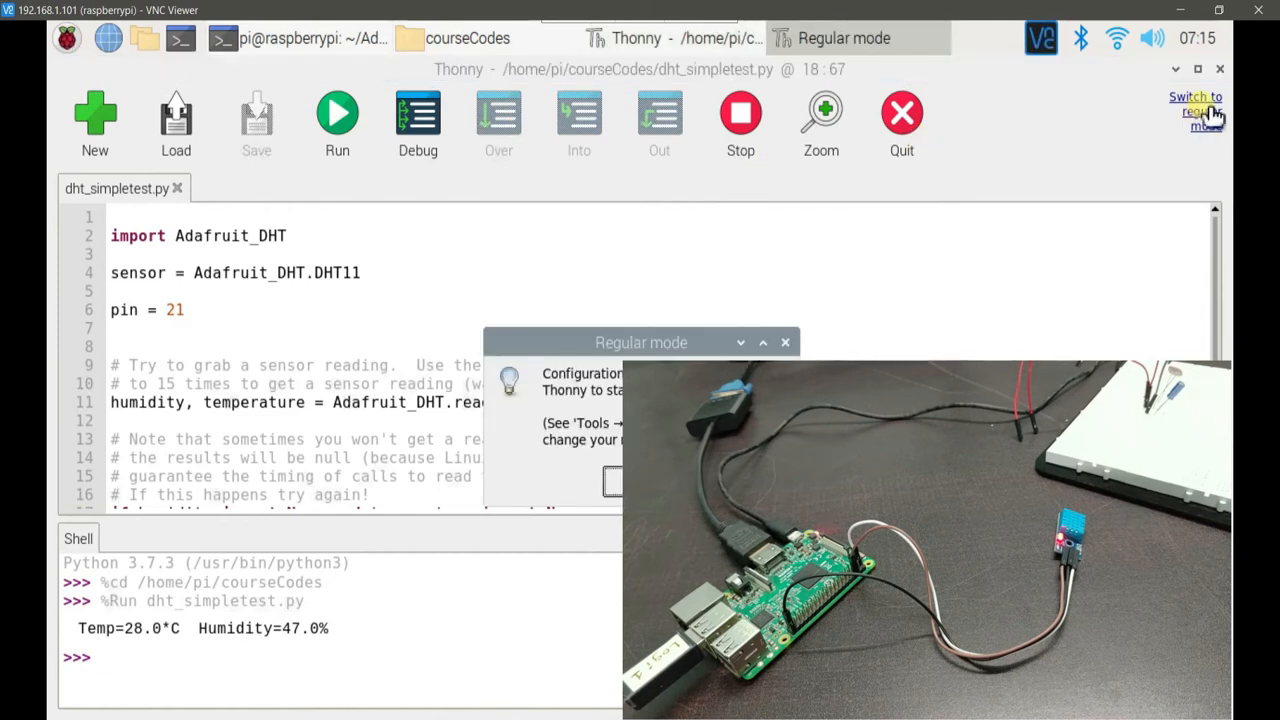
click(784, 342)
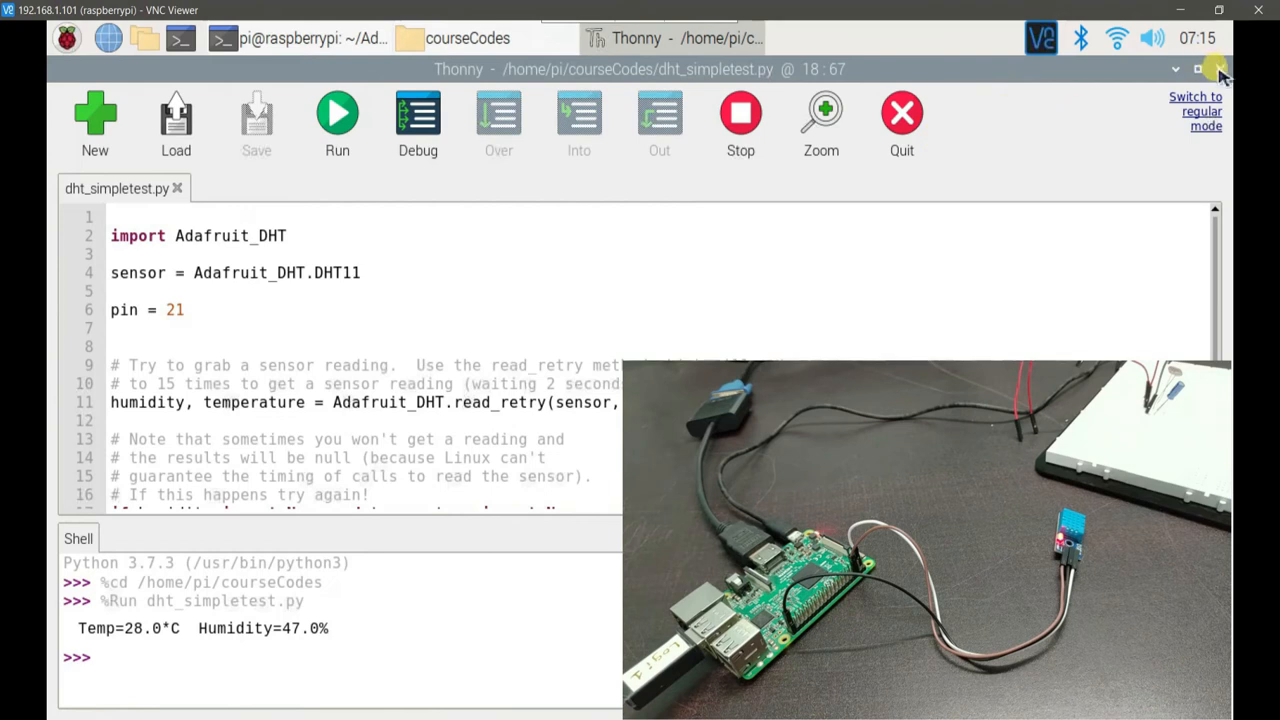
click(468, 38)
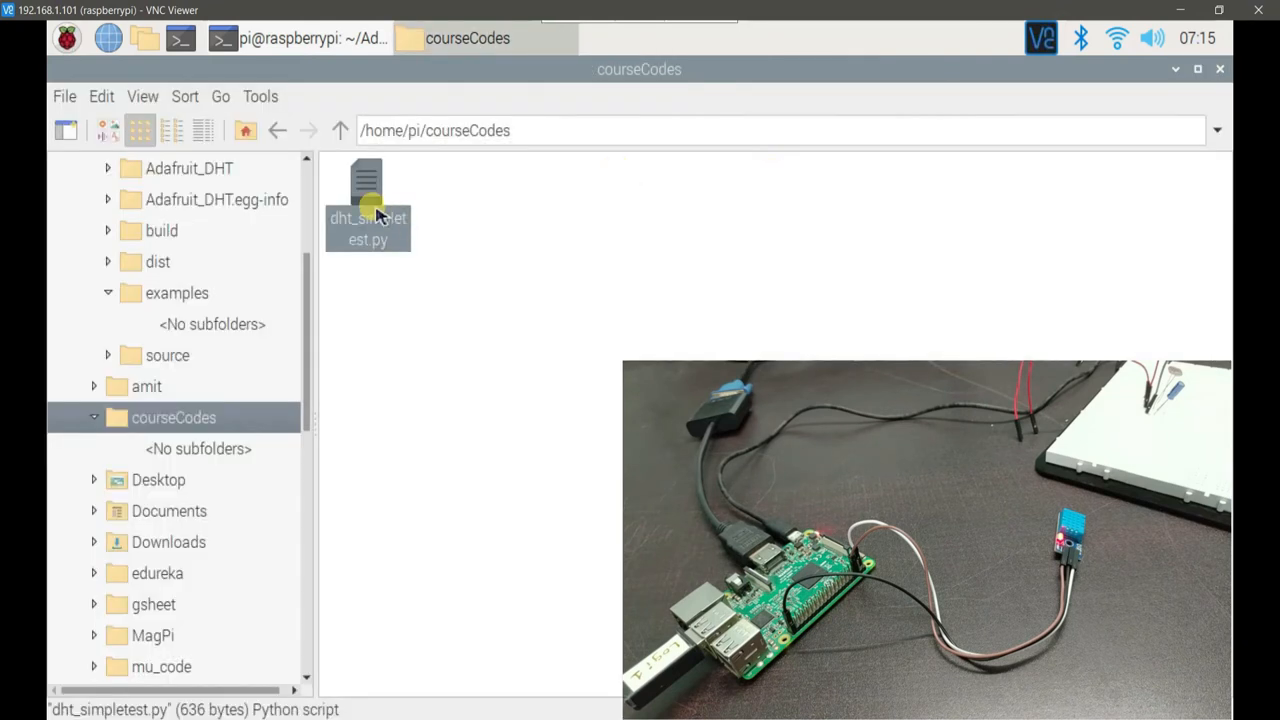
right_click(368, 204)
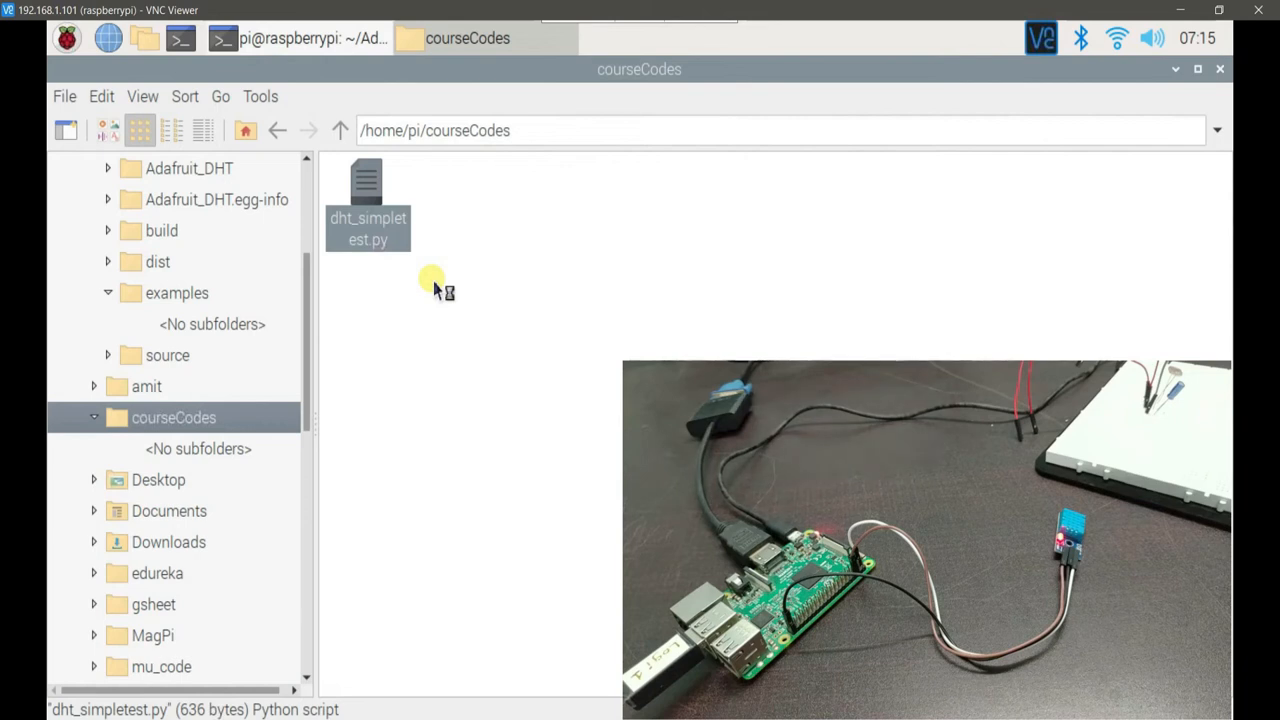
Reopen dht_simpletest.py and save it as dht_cont_test.py in courseCodes
double_click(368, 200)
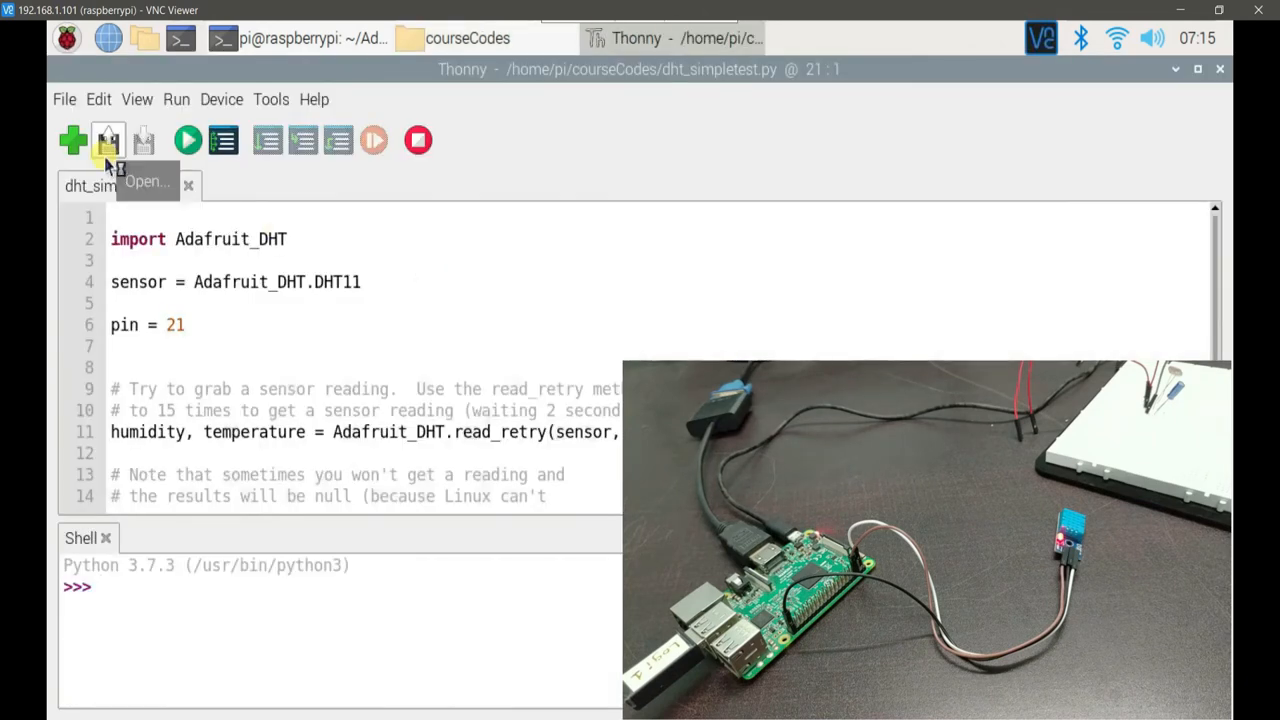
click(64, 98)
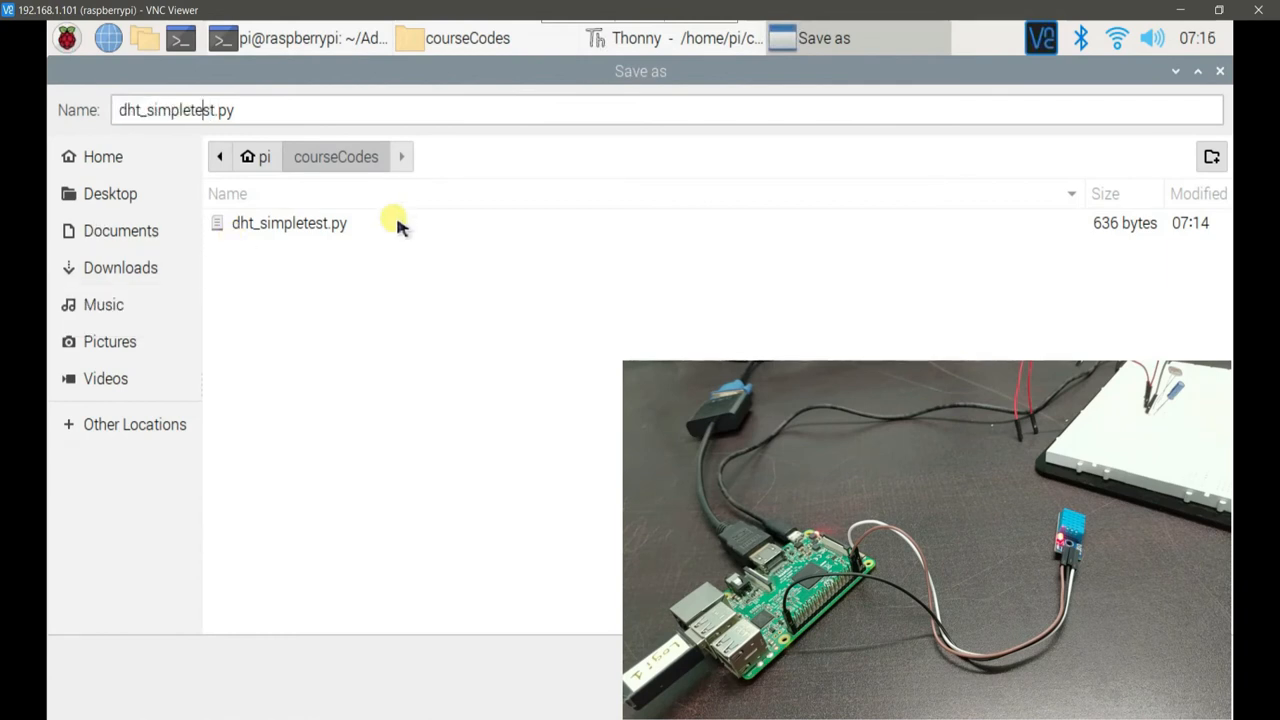
double_click(166, 110)
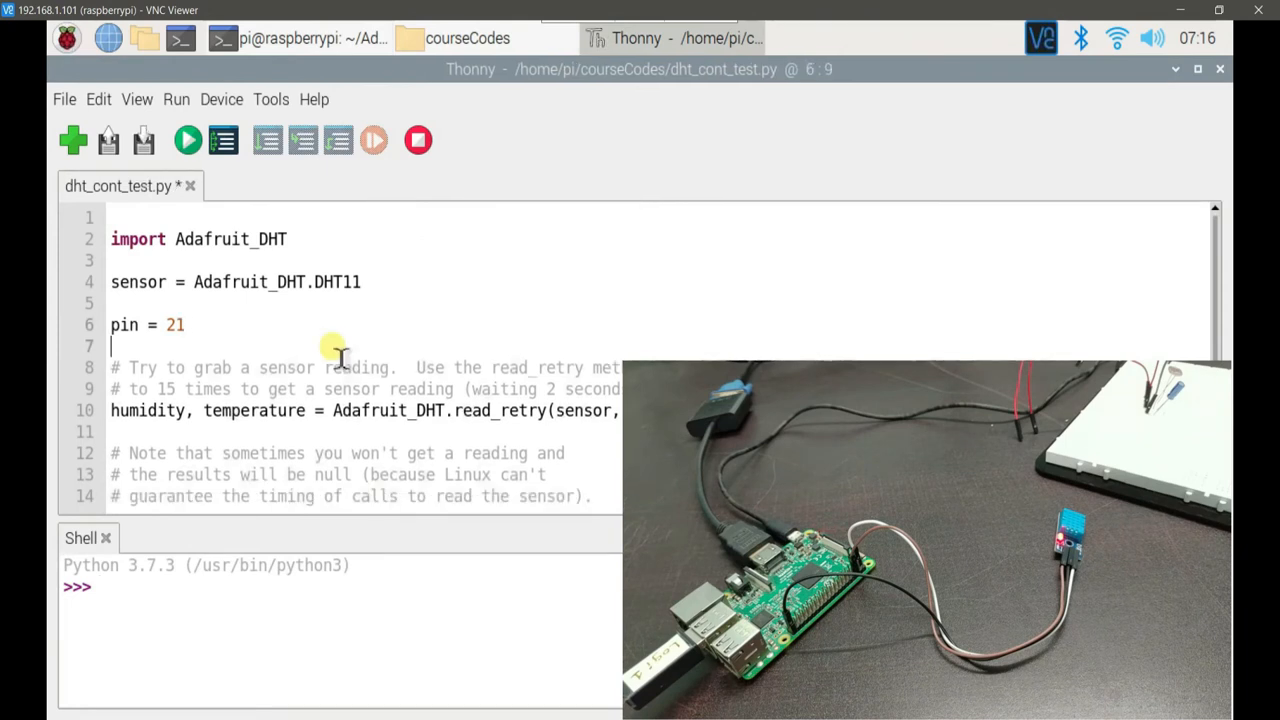
Remove the comments, add 'import time' and start a 'while True:' loop around the reading
click(168, 324)
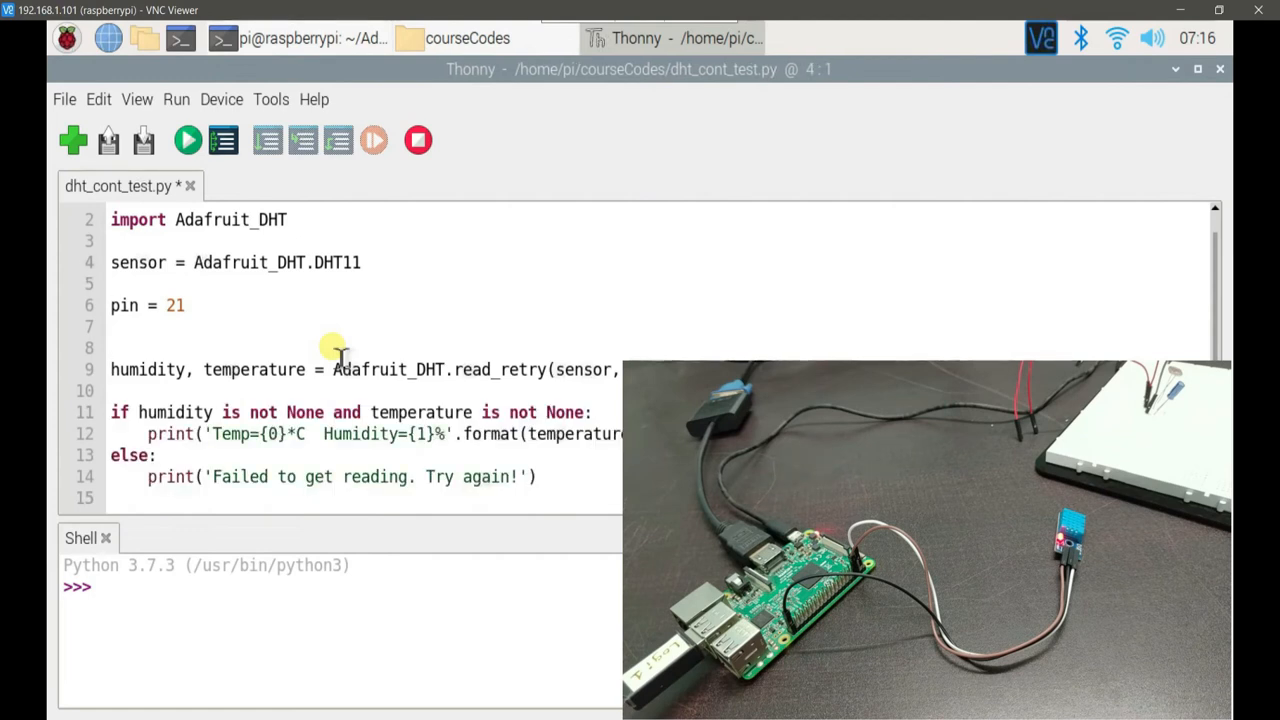
text(import)
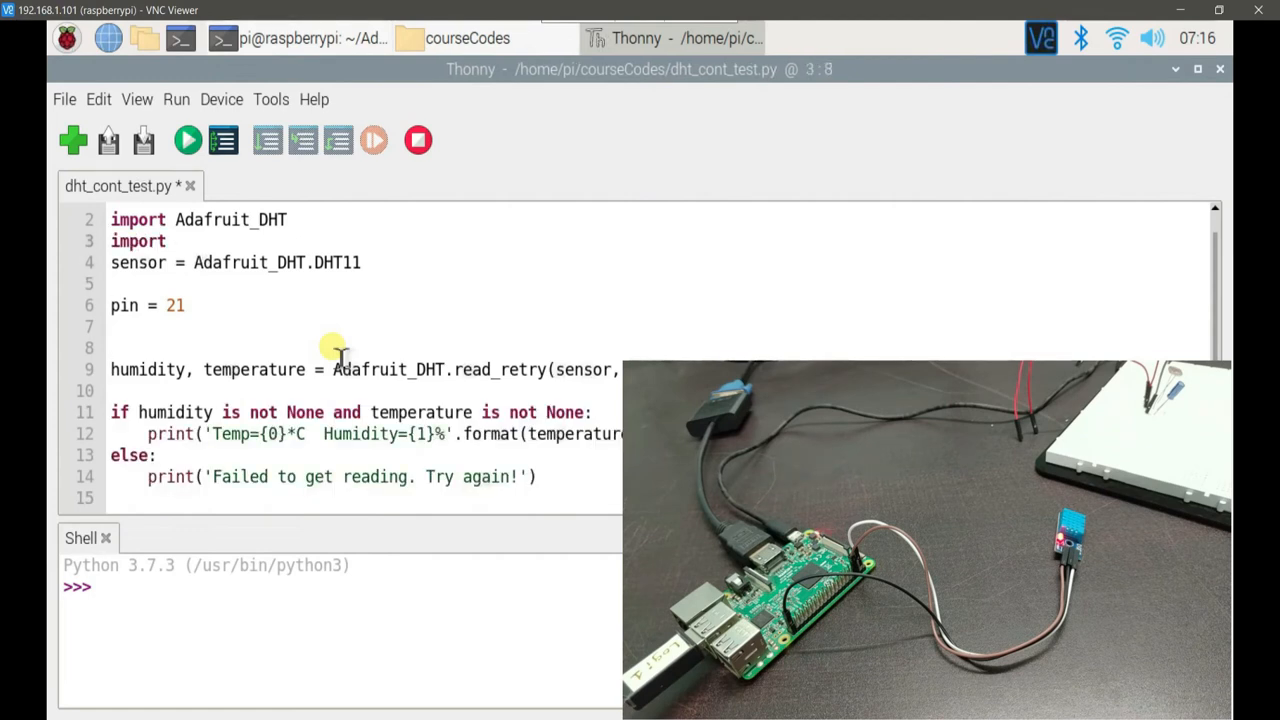
text(time)
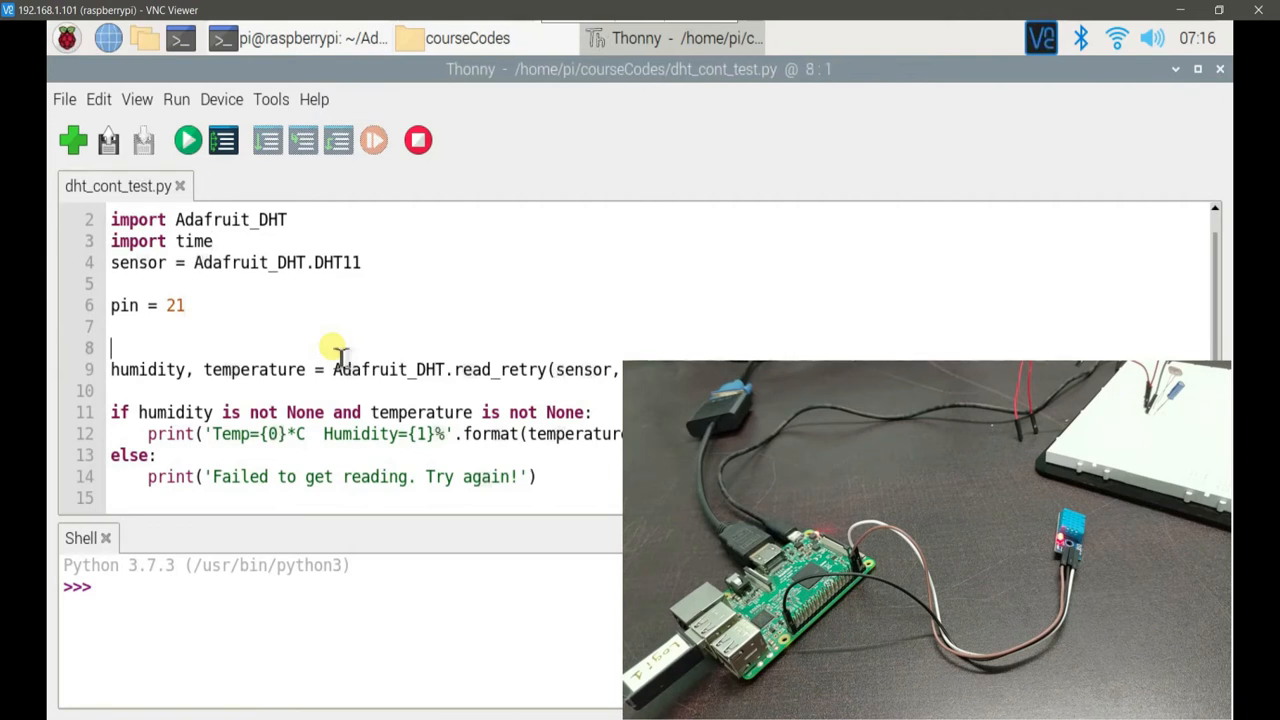
text(while)
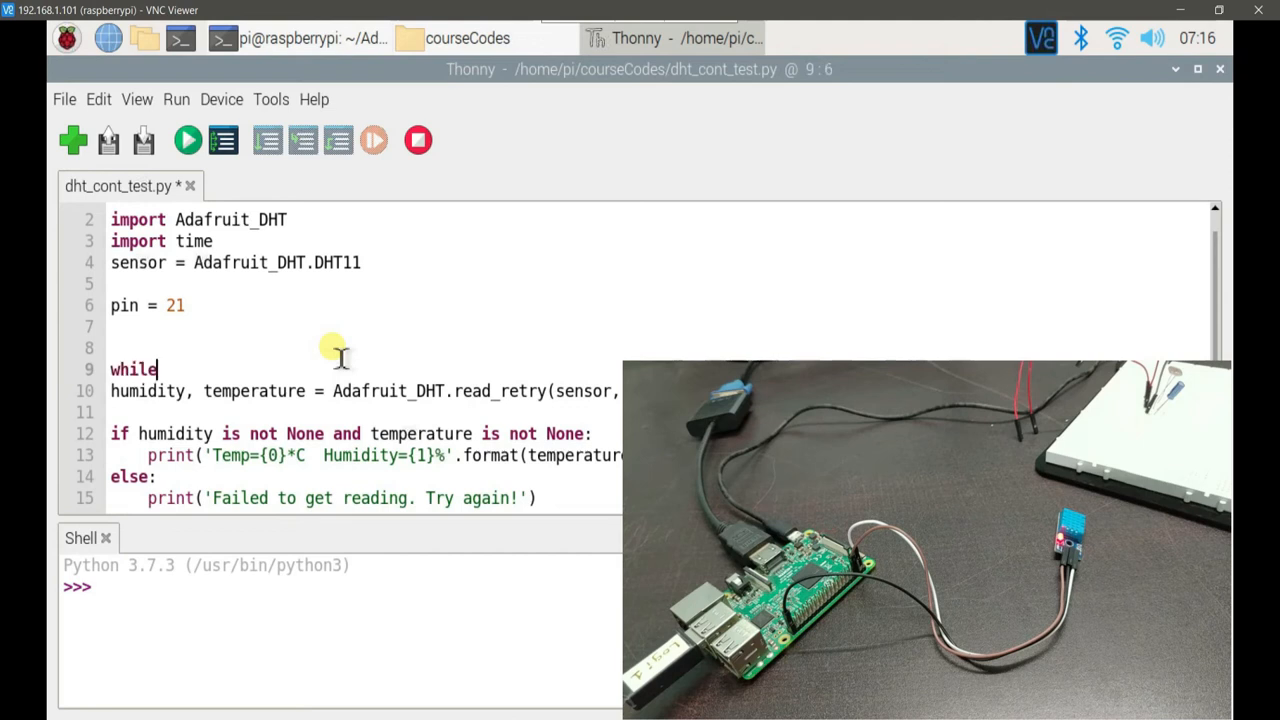
text(Tu)
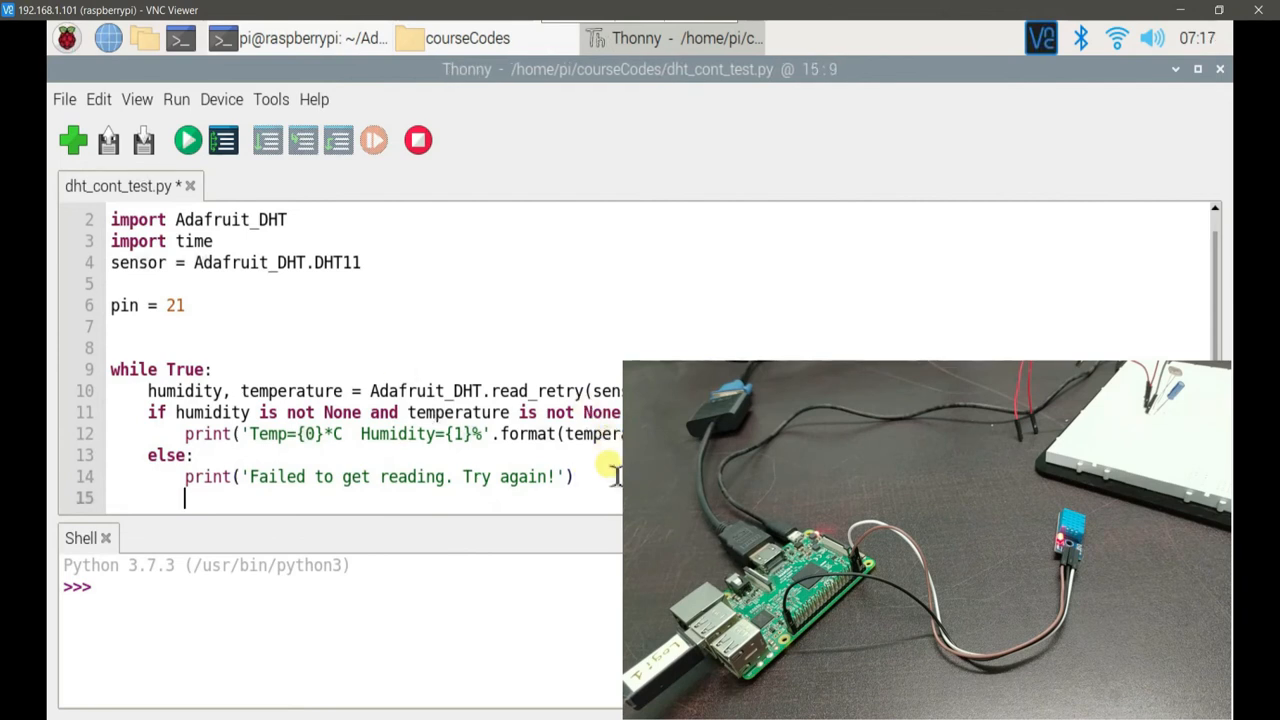
End the loop body with a time.sleep call
text(time.)
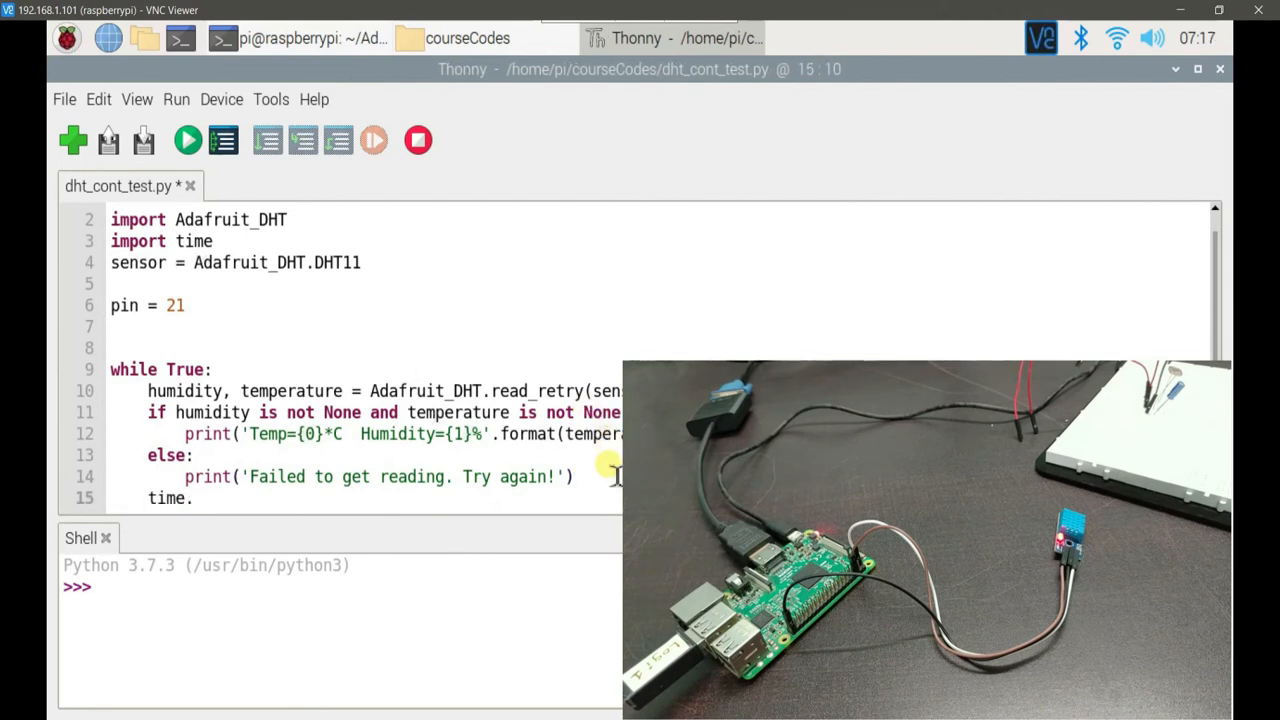
text(sleep()
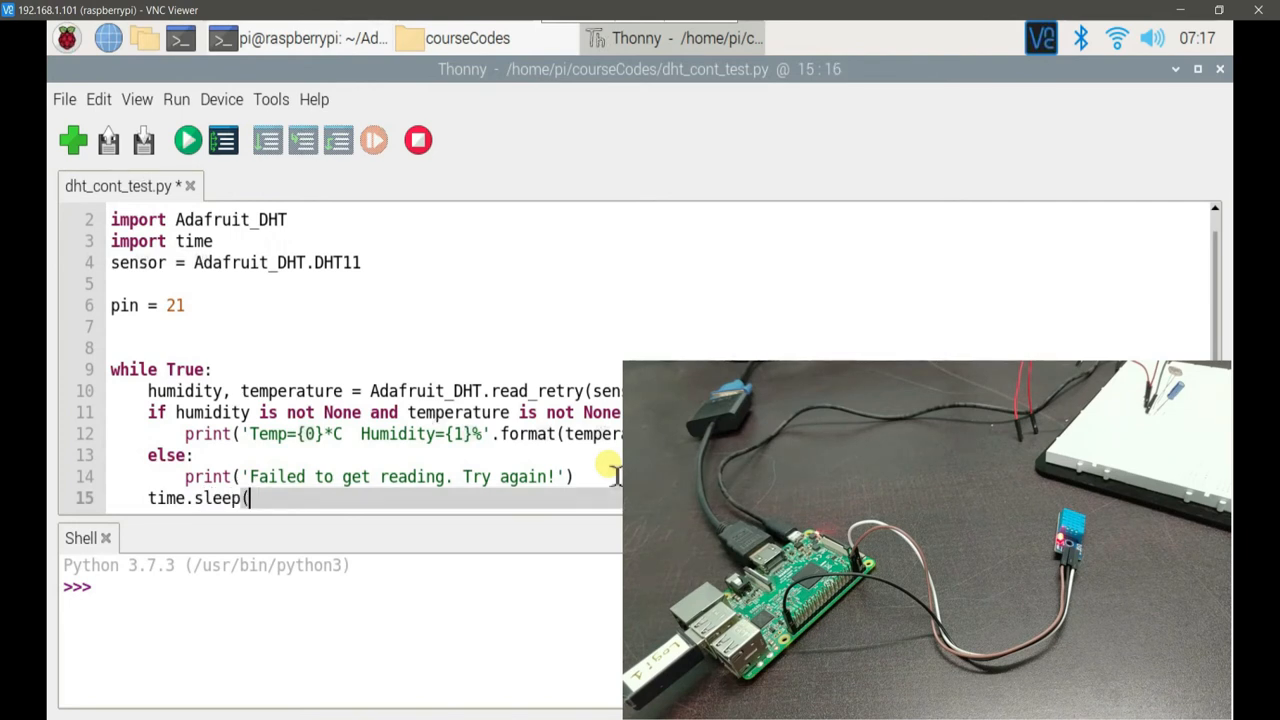
Complete time.sleep(1), save dht_cont_test.py and run it to stream readings
text(1))
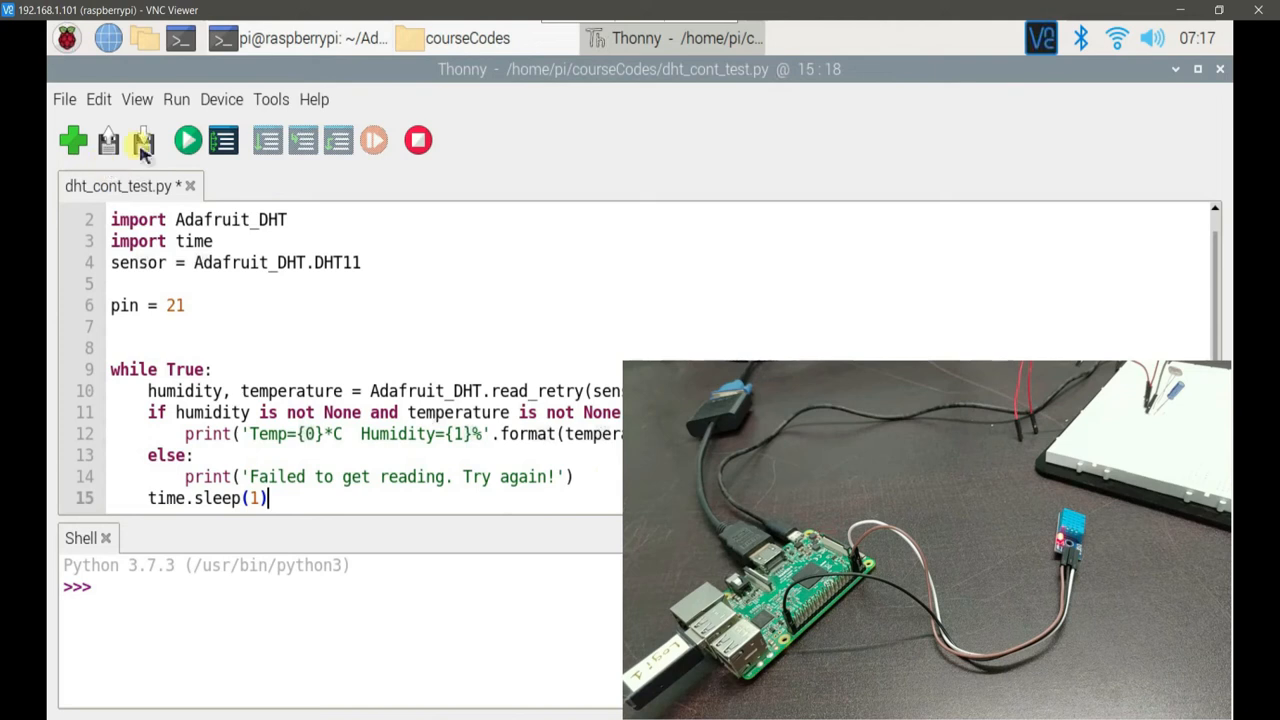
click(188, 140)
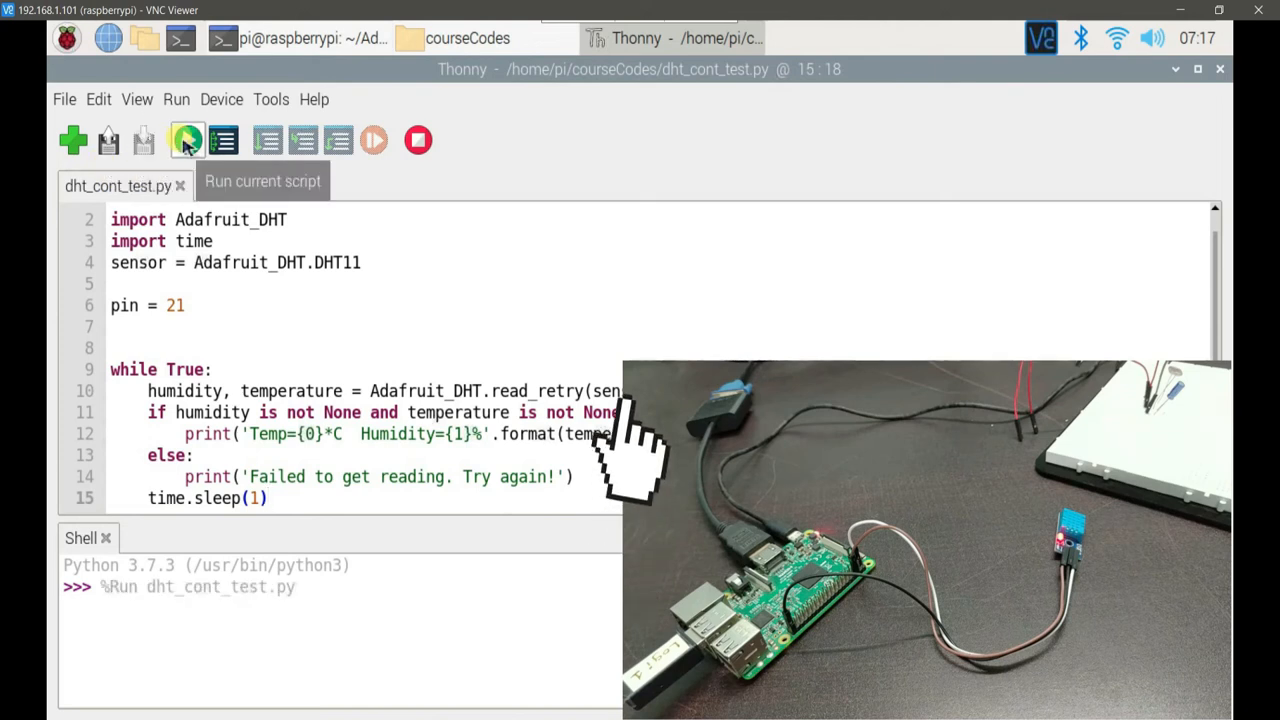
click(188, 140)
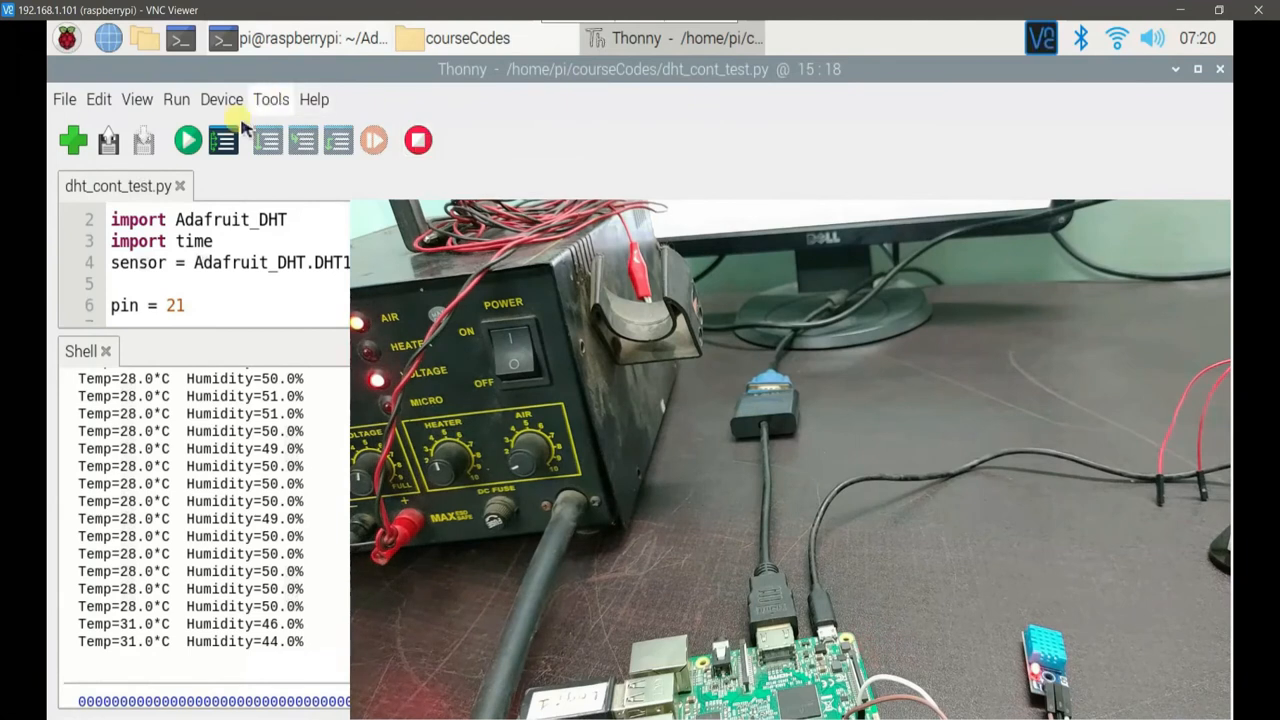
Stop and rerun dht_cont_test.py, watching readings reach about 41 °C and 25% humidity
click(188, 140)
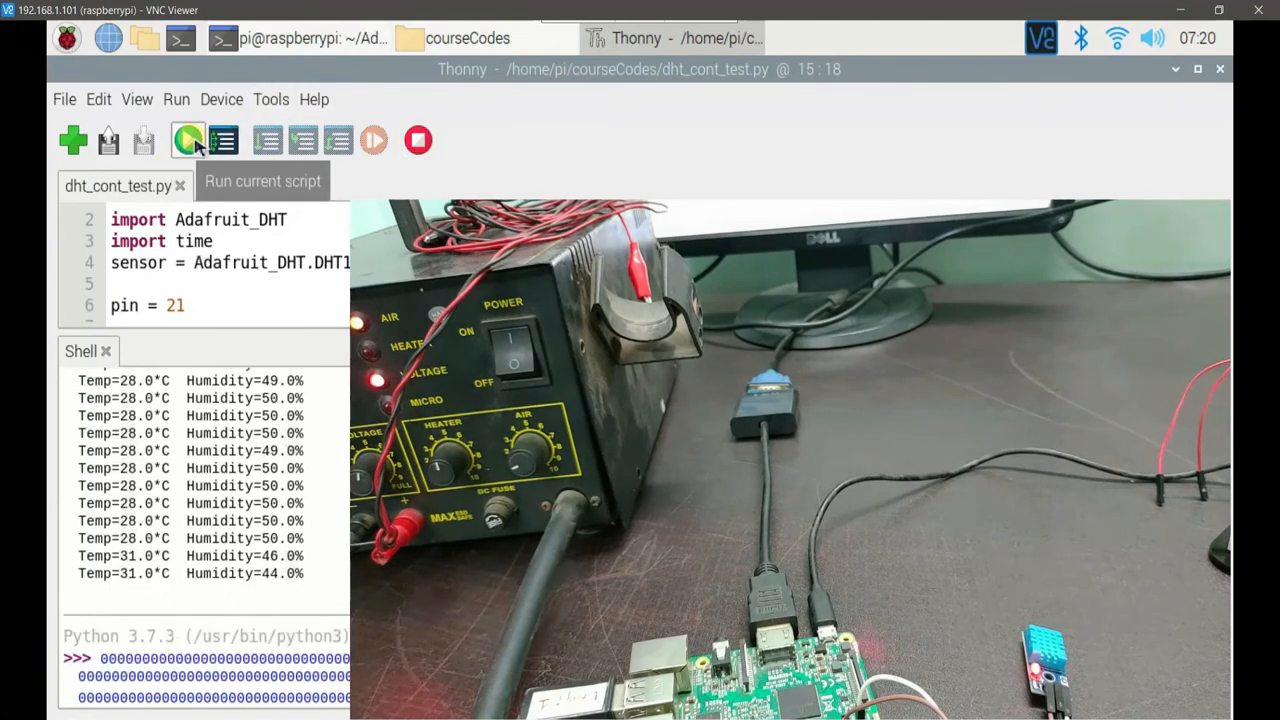
click(188, 140)
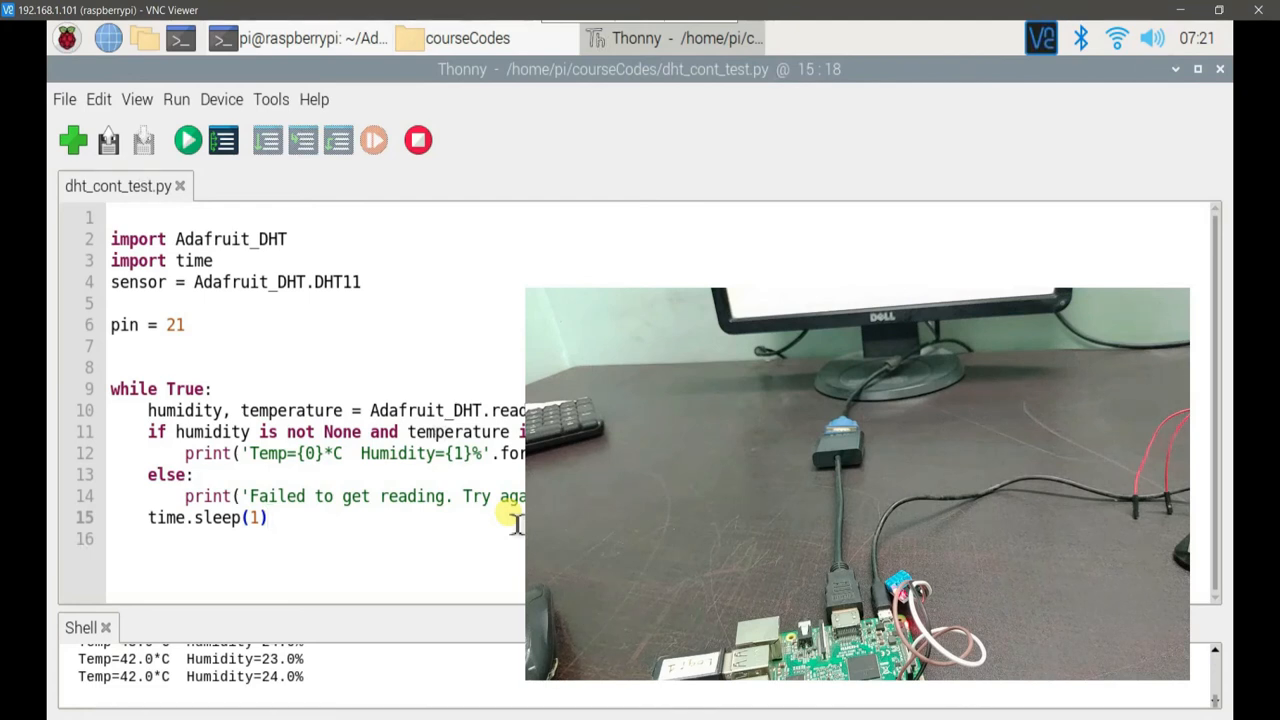
click(268, 516)
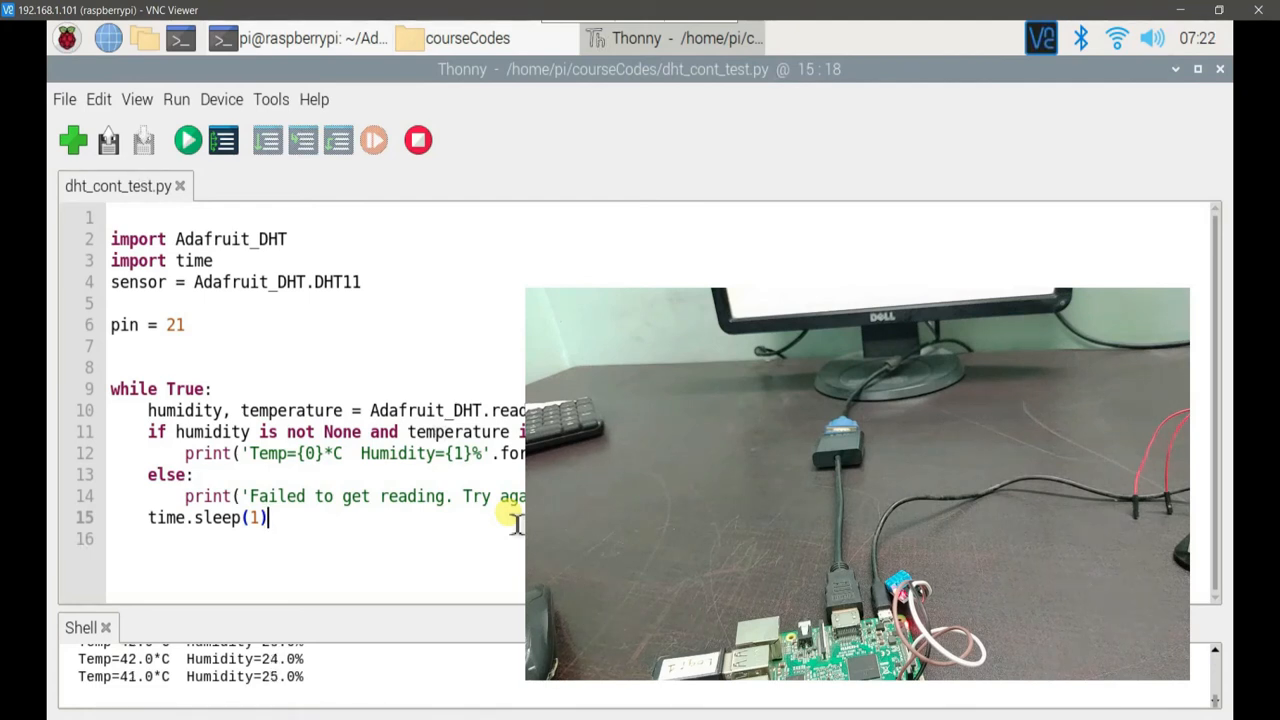